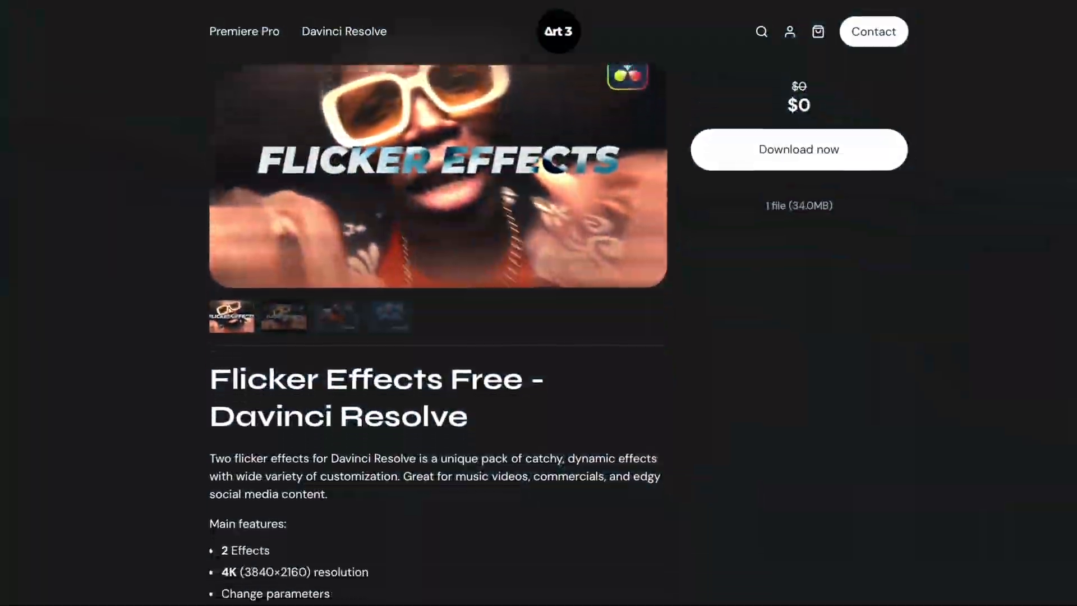
# Preview Flicker Effect 13 from the Flicker Effect Free pack in the Effects library
pyautogui.scroll(-3)
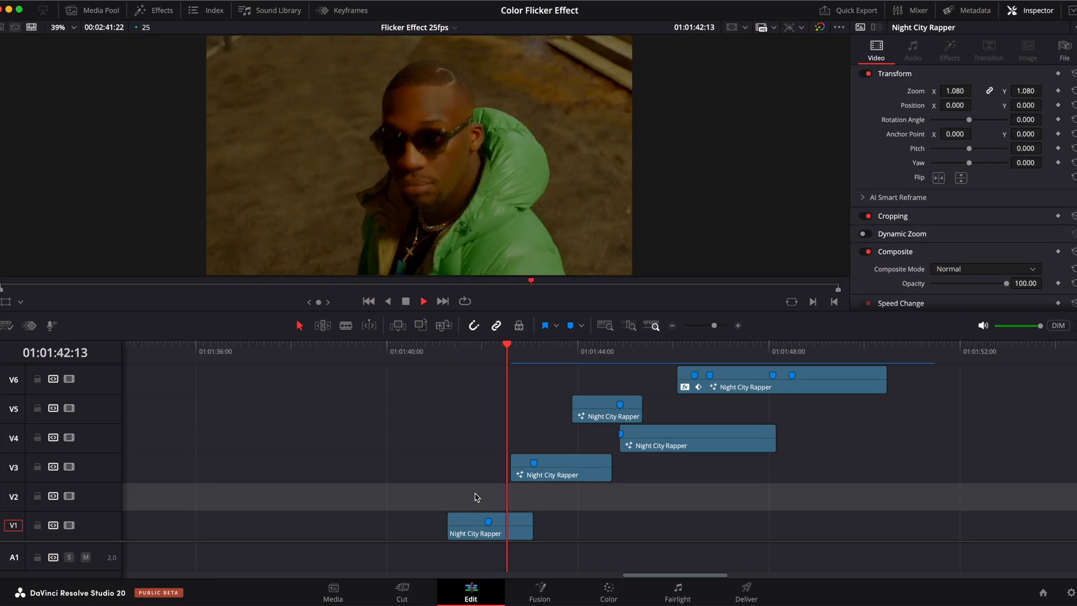
pyautogui.click(602, 351)
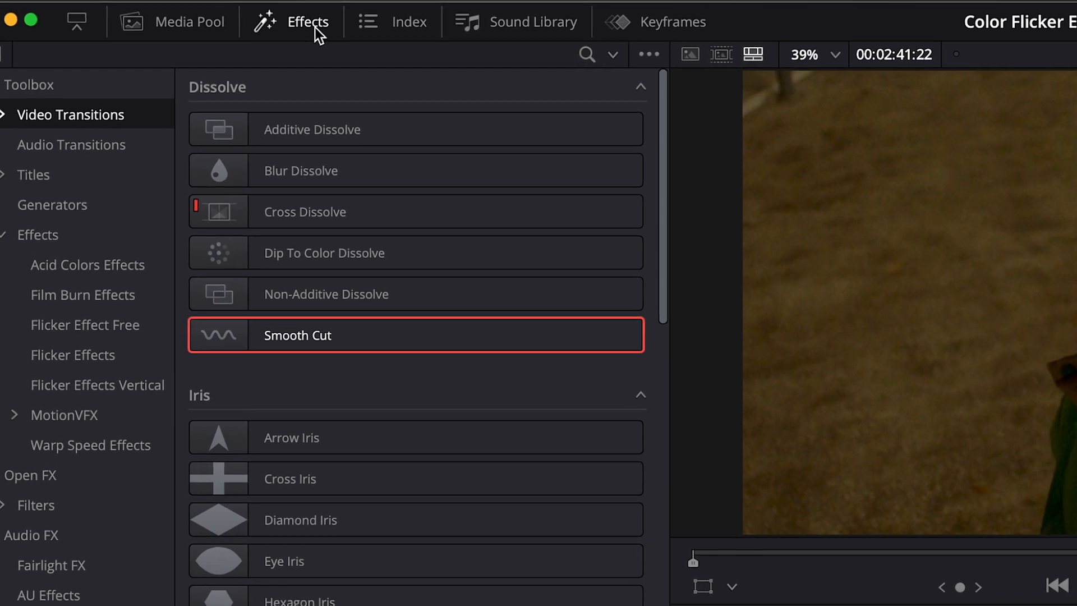
pyautogui.click(84, 325)
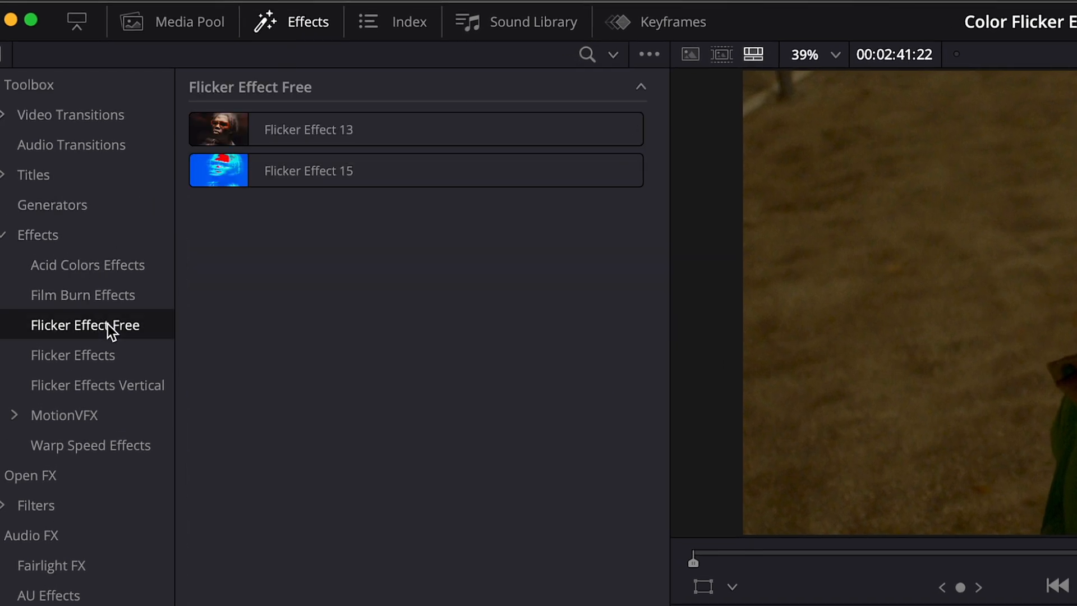
pyautogui.click(308, 129)
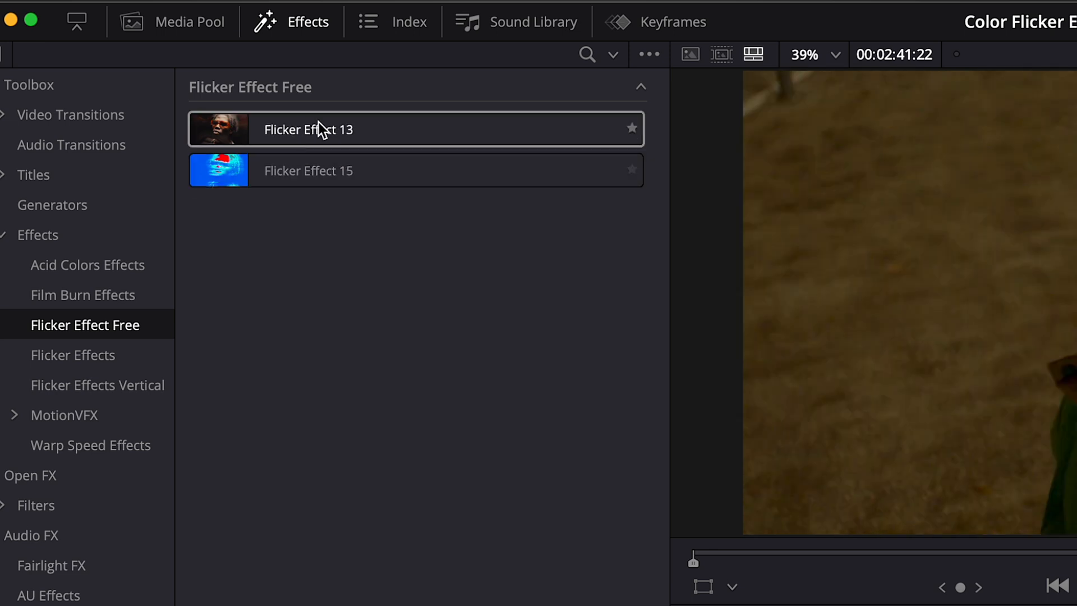
pyautogui.click(70, 114)
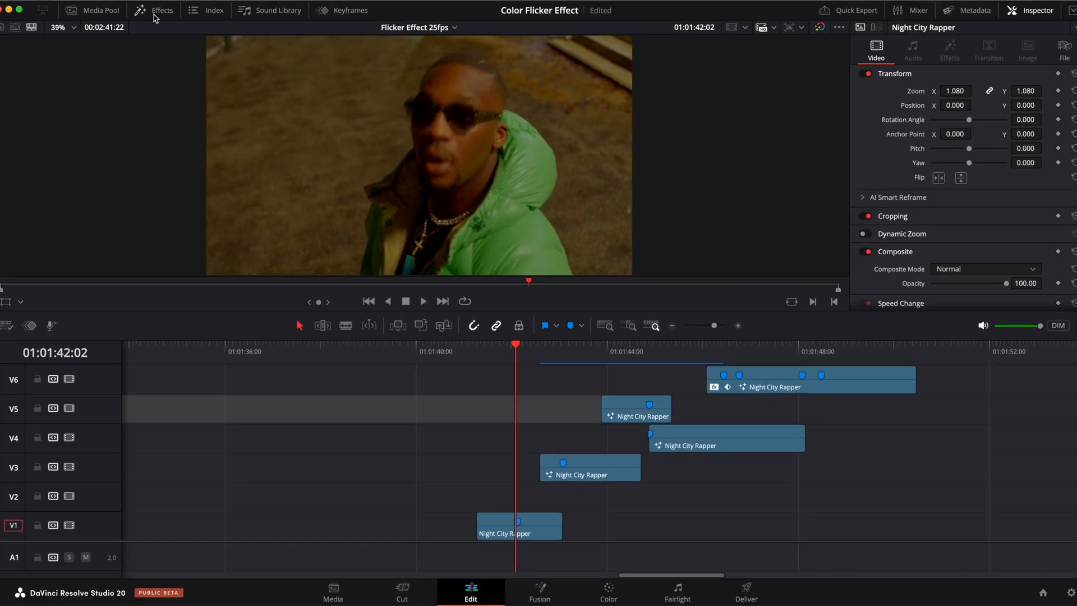
# Convert the bottom Night City Rapper clip into a compound clip named 'Video 01'
pyautogui.click(519, 526)
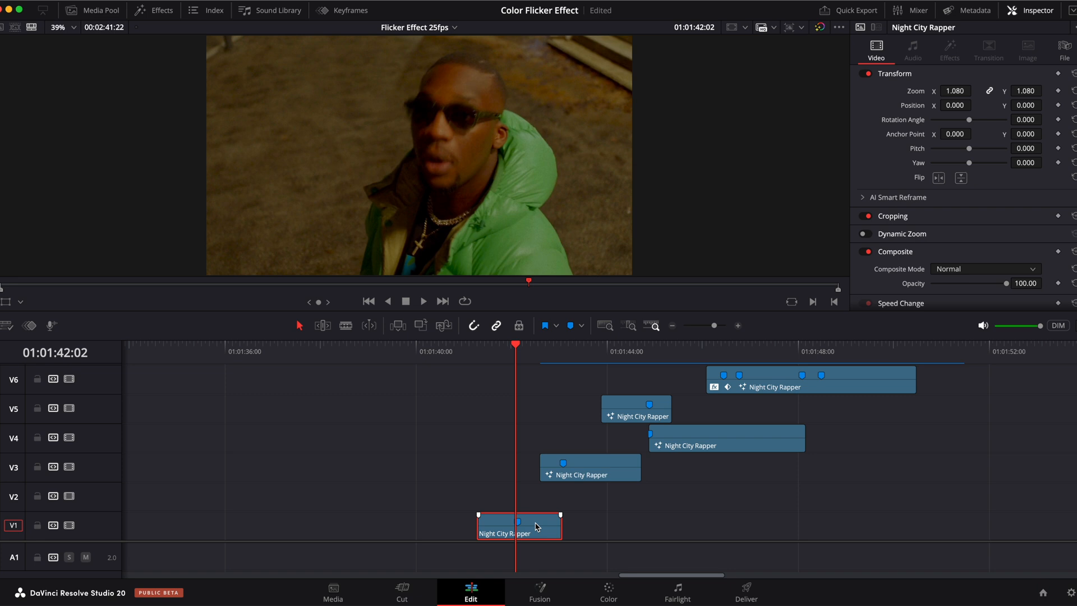
pyautogui.rightClick(518, 527)
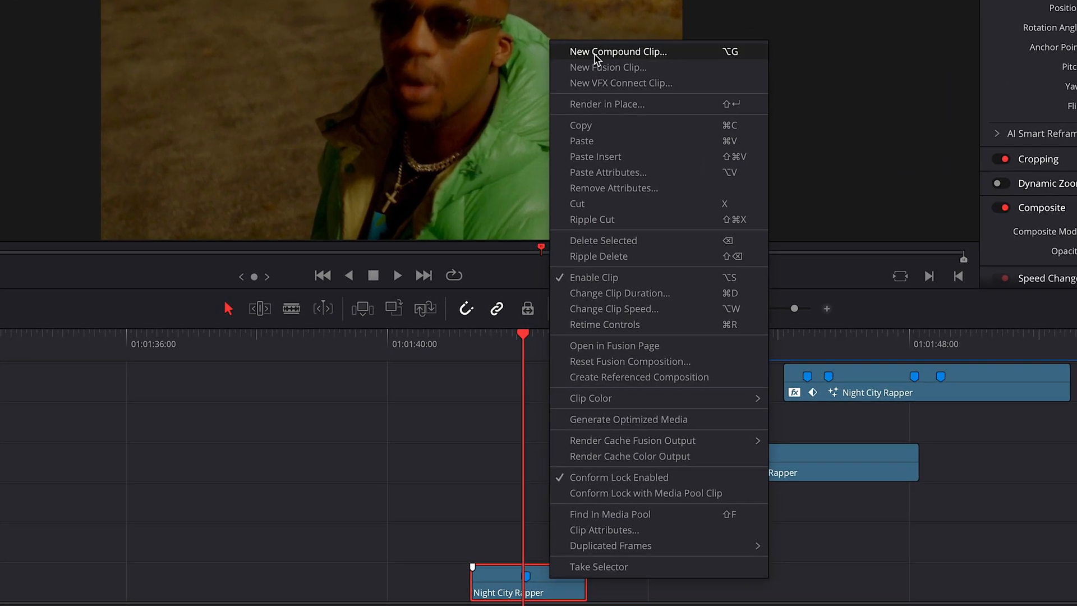
pyautogui.click(617, 51)
pyautogui.write('Video 01')
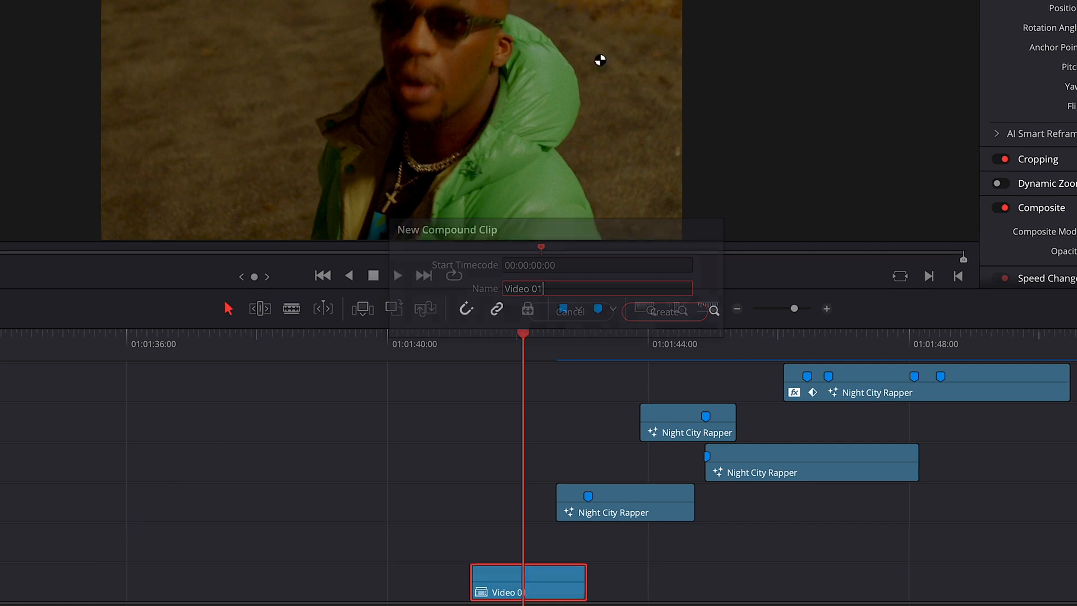
pyautogui.click(663, 312)
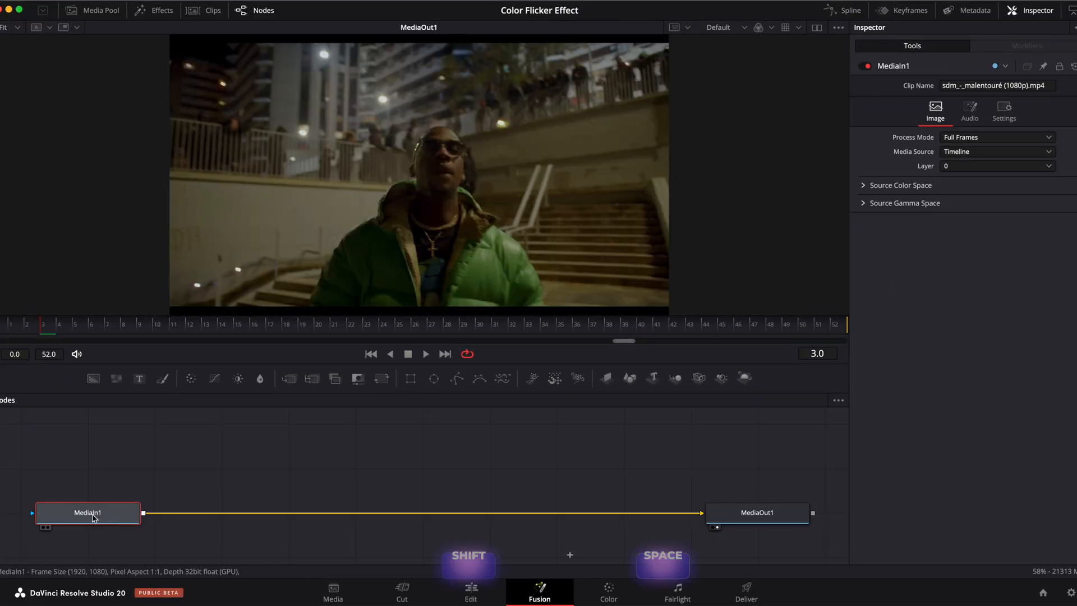
# Add a Magic Mask node and track the rapper forwards and backwards through the clip
pyautogui.write('magi')
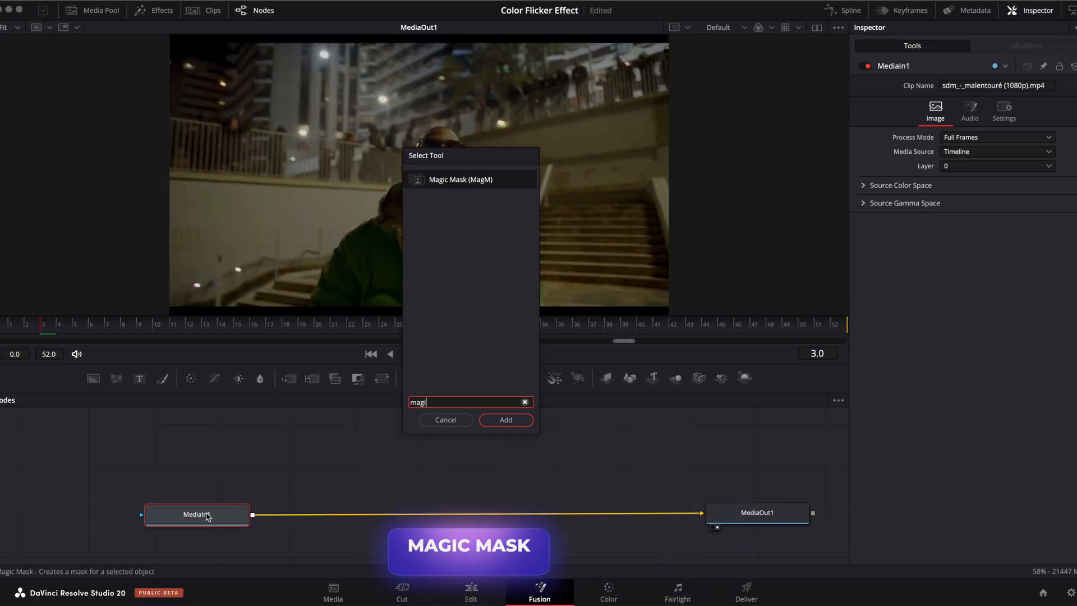
pyautogui.click(505, 420)
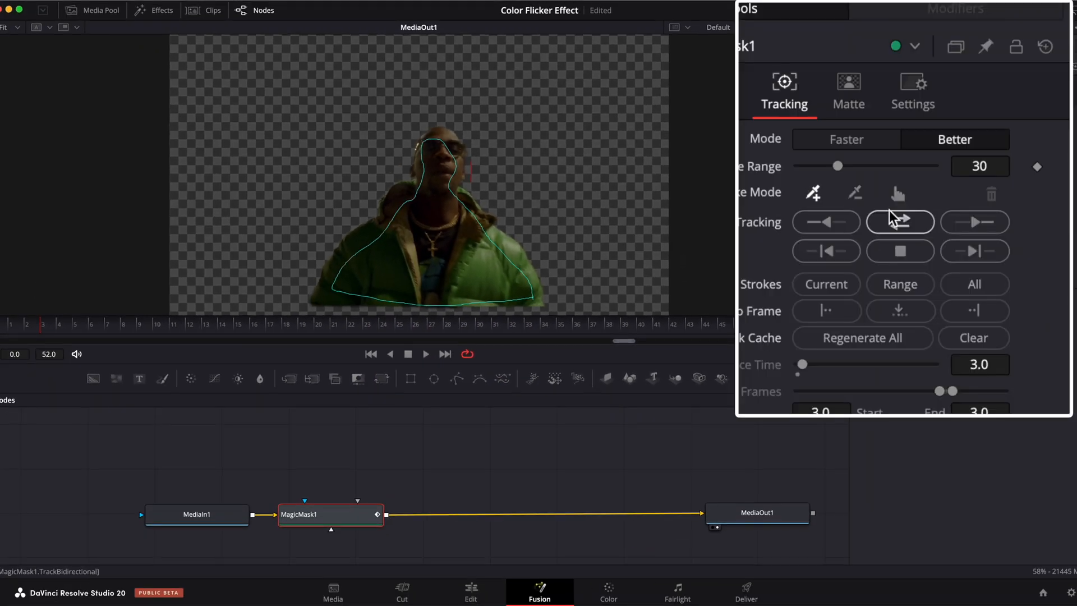
pyautogui.click(900, 221)
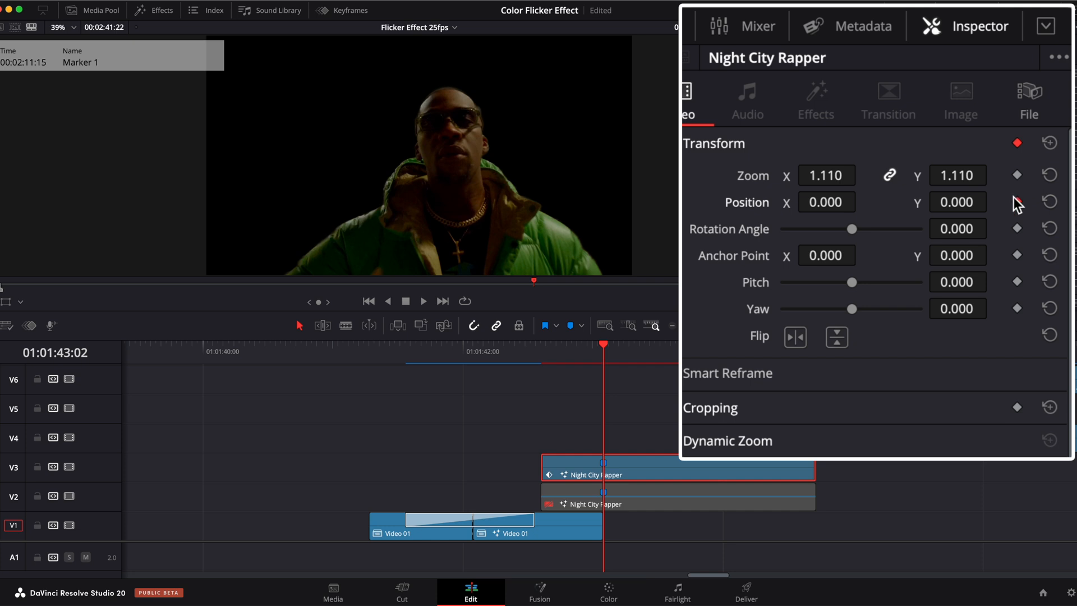
# Add a Transform position keyframe to the V3 rapper clip in the Inspector
pyautogui.click(1017, 202)
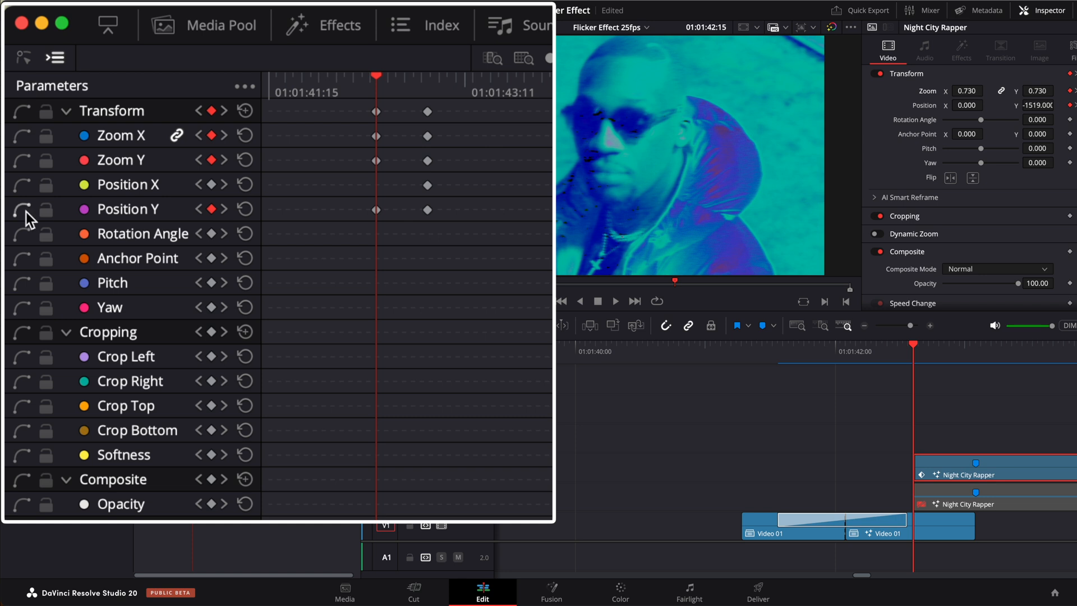
# Show the Position Y and Zoom Y curves and ease the pop-in keyframes
pyautogui.click(25, 57)
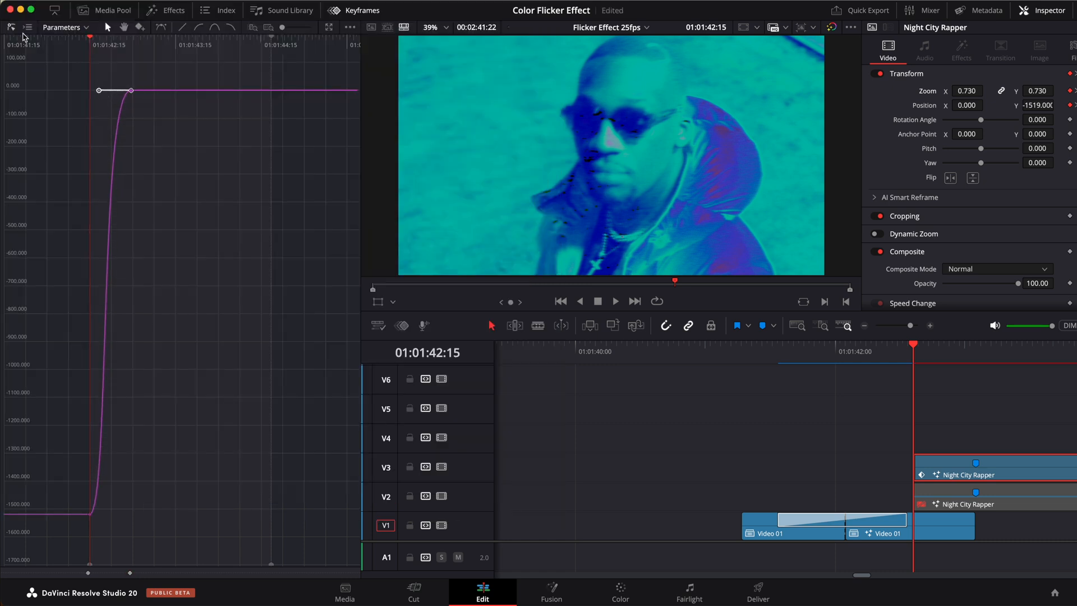
pyautogui.click(27, 27)
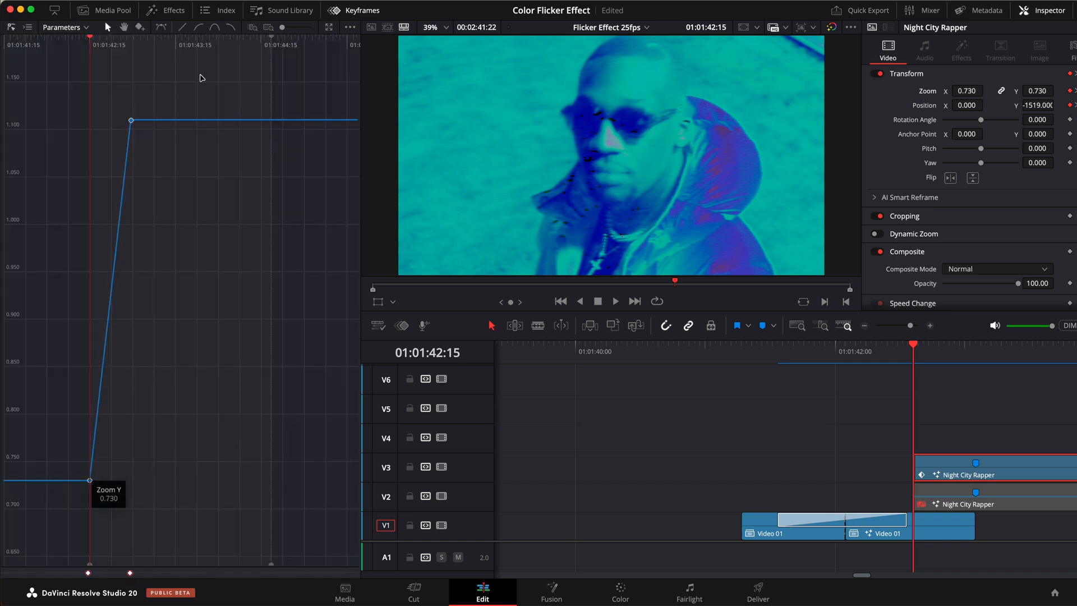
pyautogui.click(354, 10)
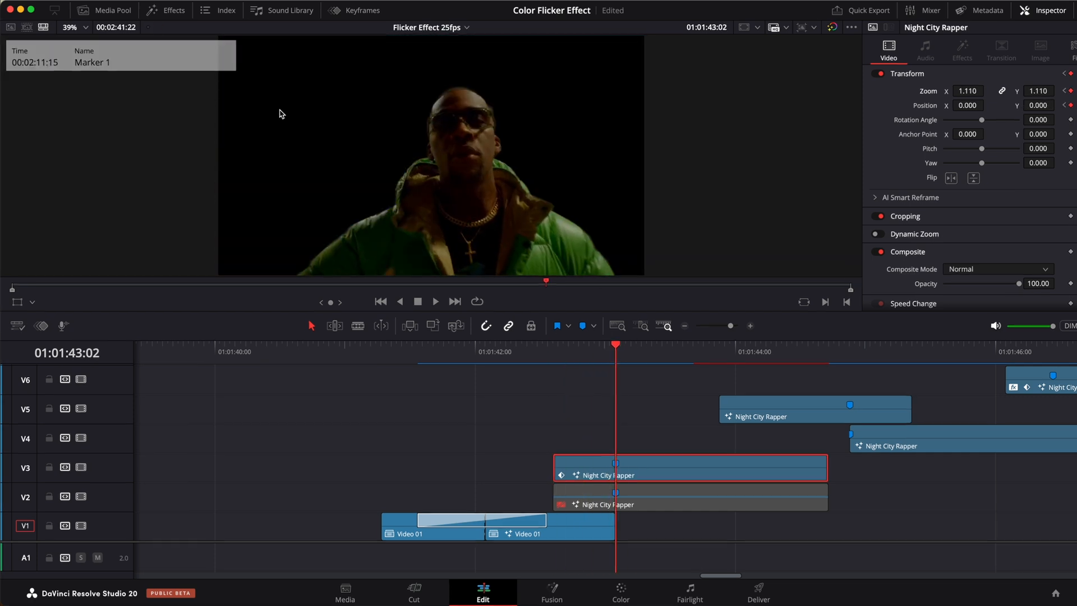
# Search the Effects library for 'blur' to find the blur effect
pyautogui.click(166, 10)
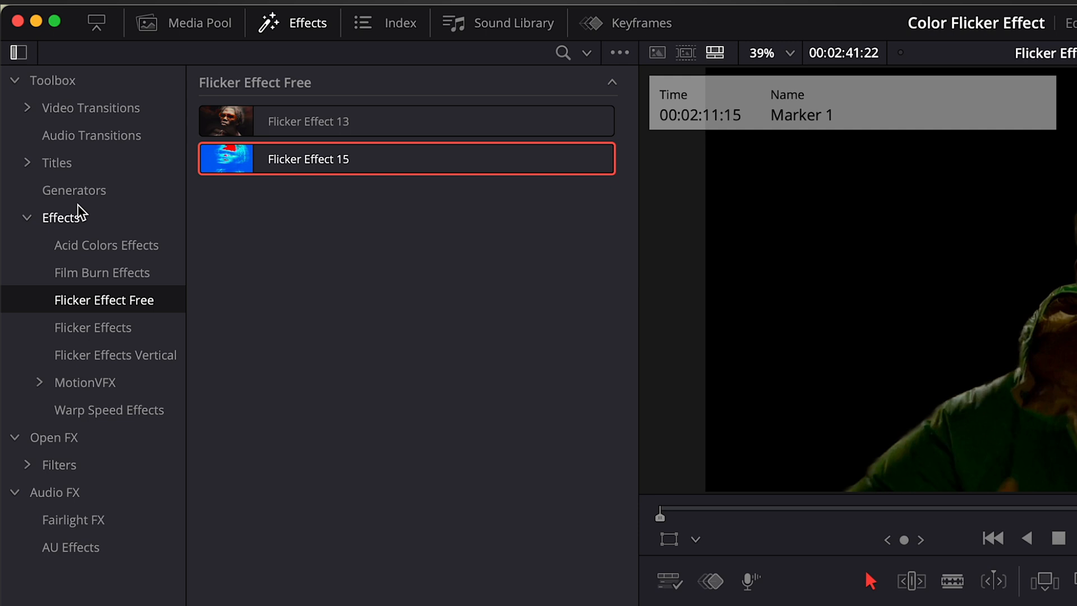
pyautogui.click(562, 53)
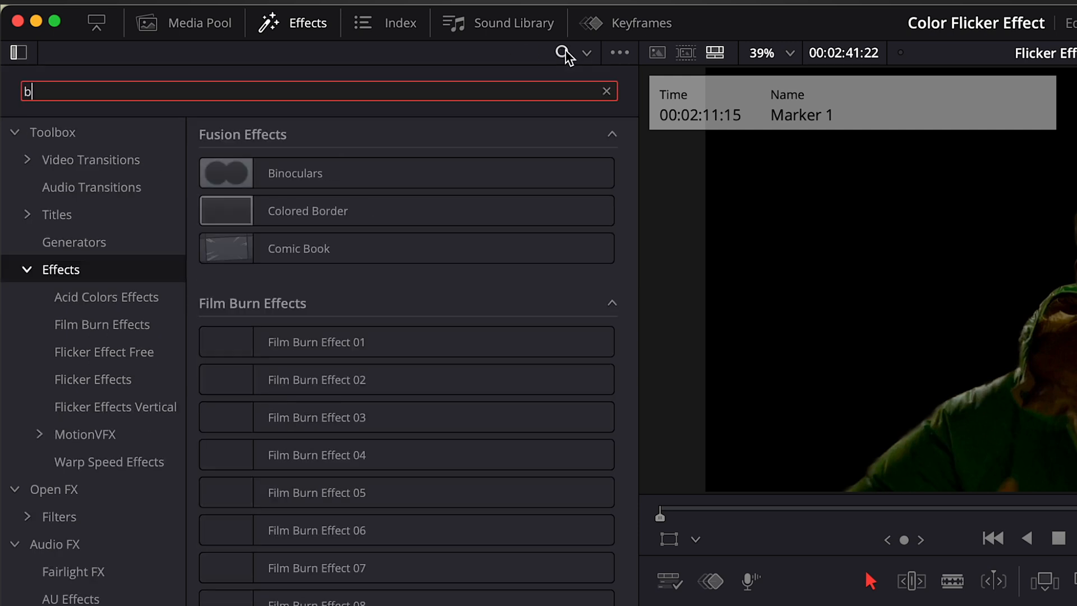
pyautogui.write('lur')
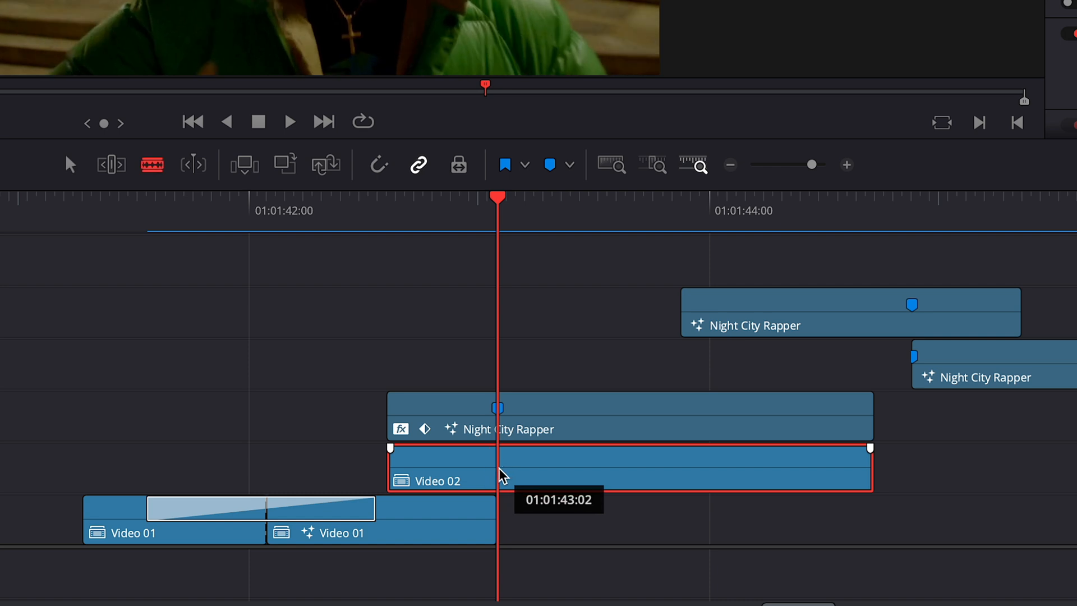
pyautogui.moveTo(560, 478)
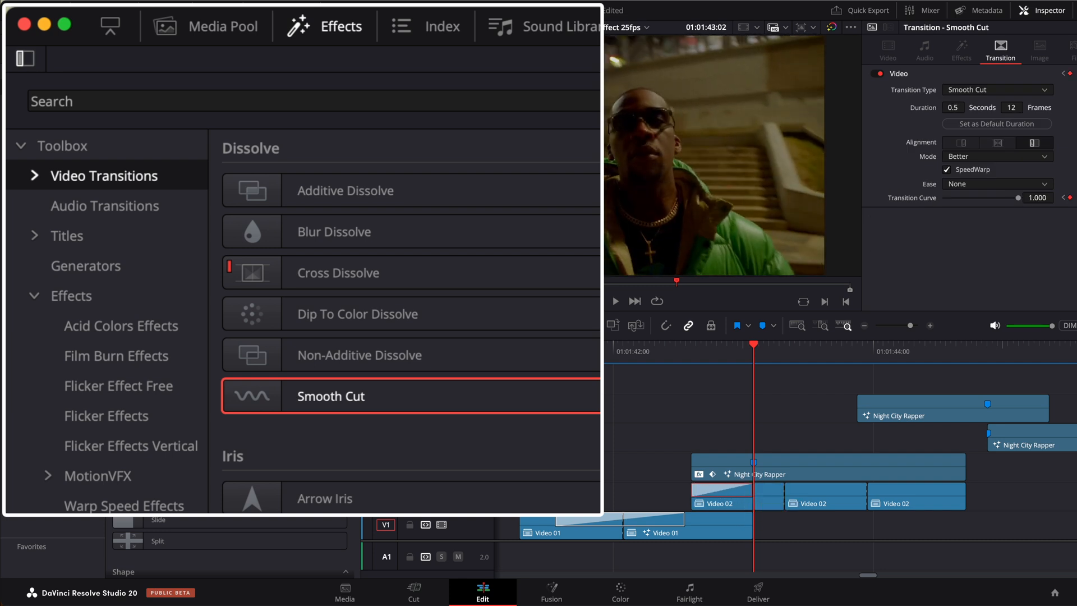
# Use the Video 02 clip's context menu, then browse the Acid Colors effects pack
pyautogui.rightClick(393, 474)
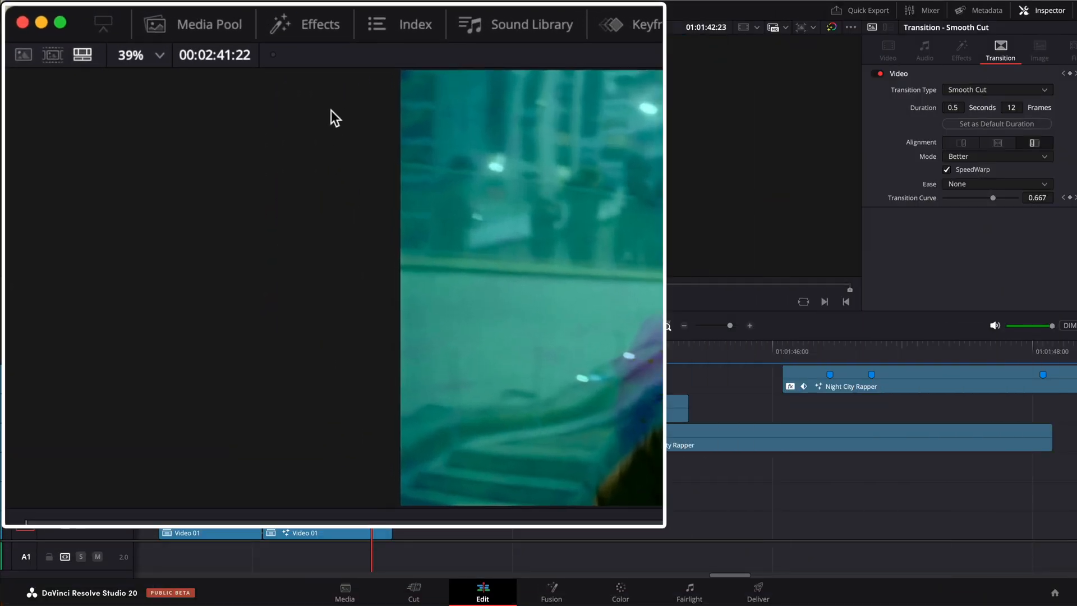
pyautogui.click(306, 25)
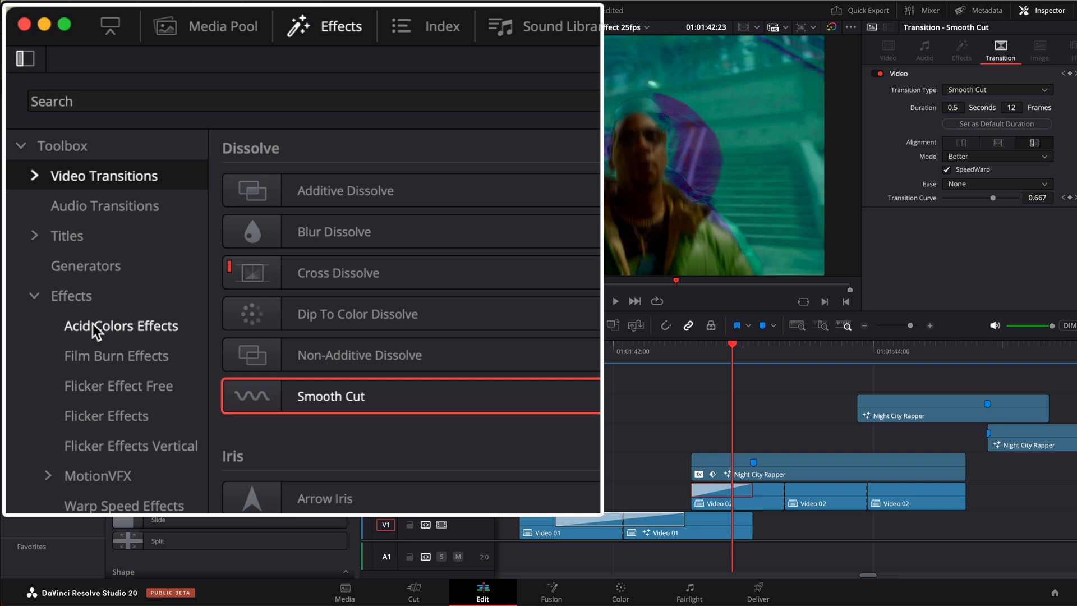
pyautogui.click(117, 386)
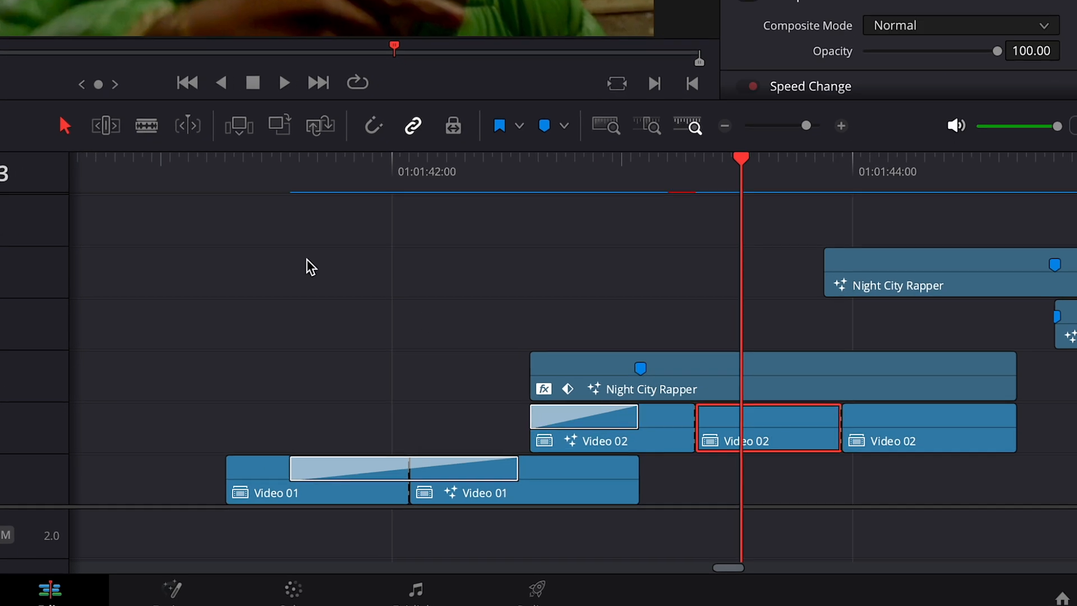
# Select the middle Video 02 piece for Flicker Effect 15 and open clip actions
pyautogui.click(105, 125)
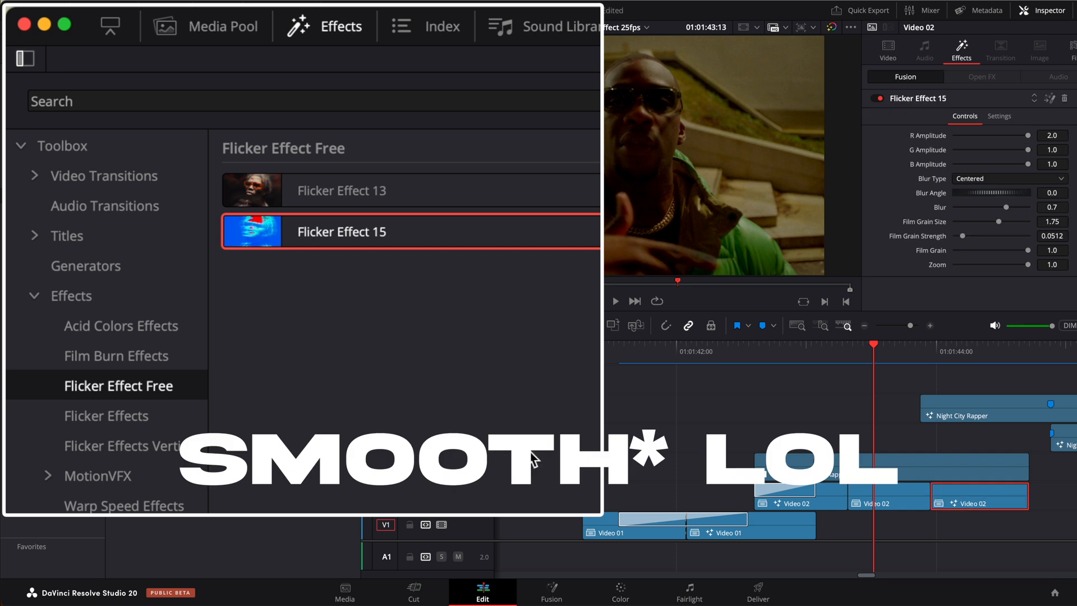
pyautogui.click(104, 176)
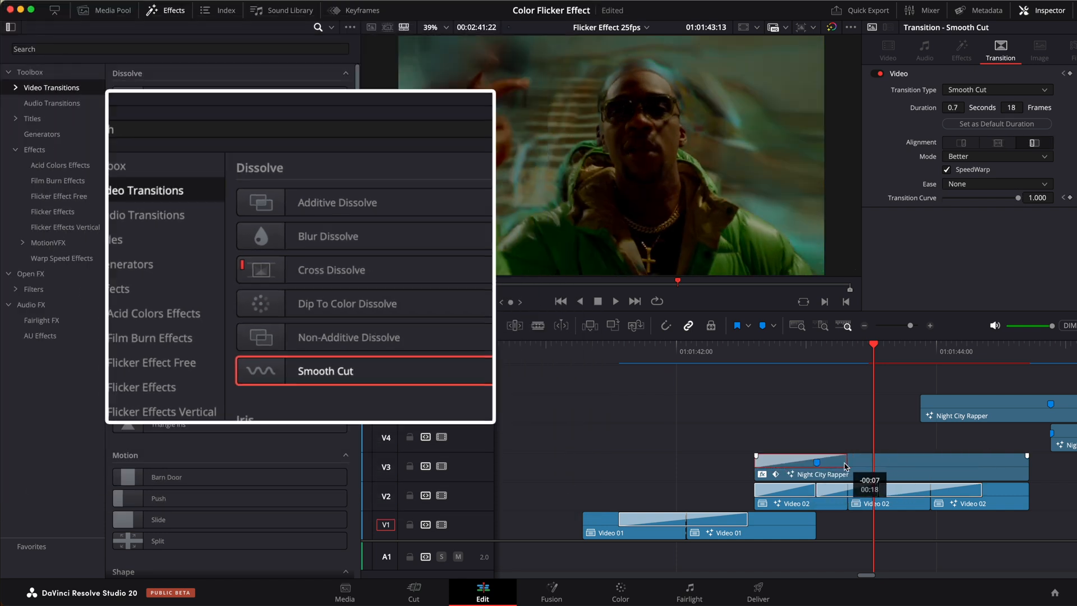
pyautogui.rightClick(439, 456)
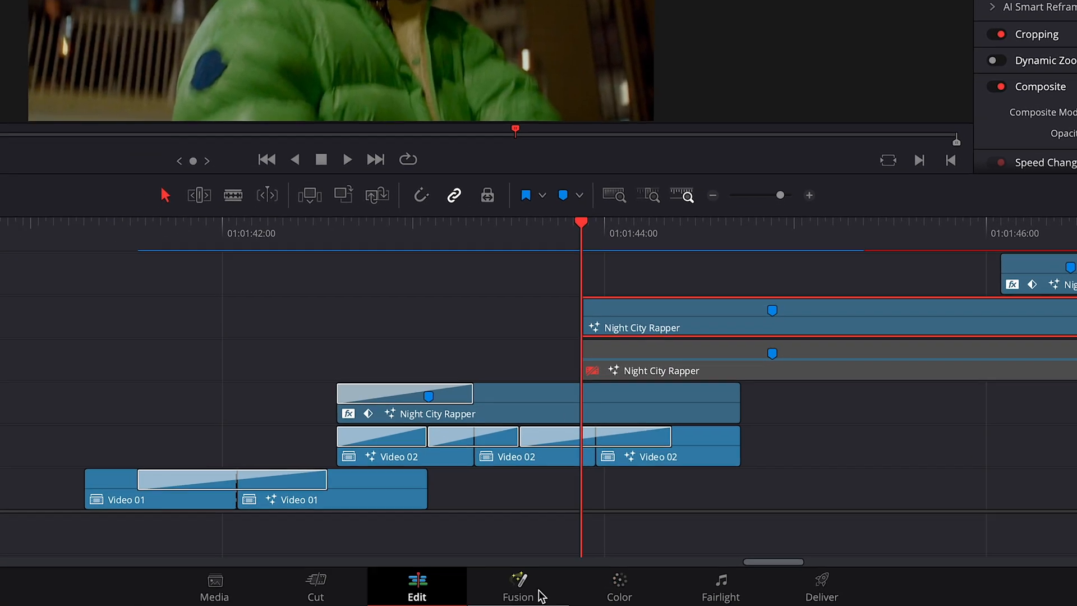
# Add a Magic Mask to the next rapper clip, track it forward, and return to Edit
pyautogui.click(517, 587)
pyautogui.write('magic')
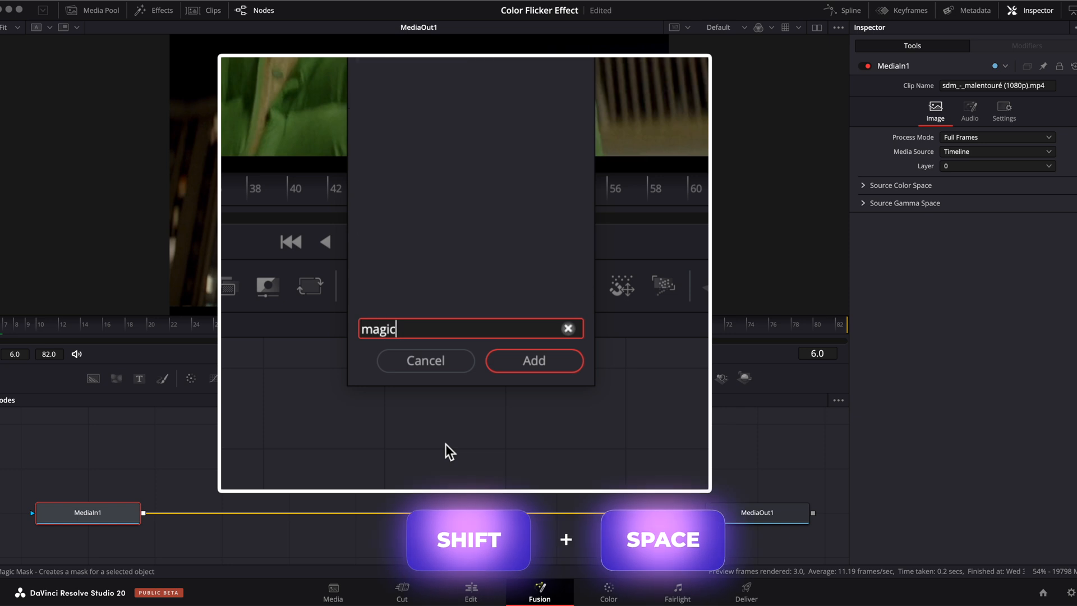
pyautogui.click(534, 360)
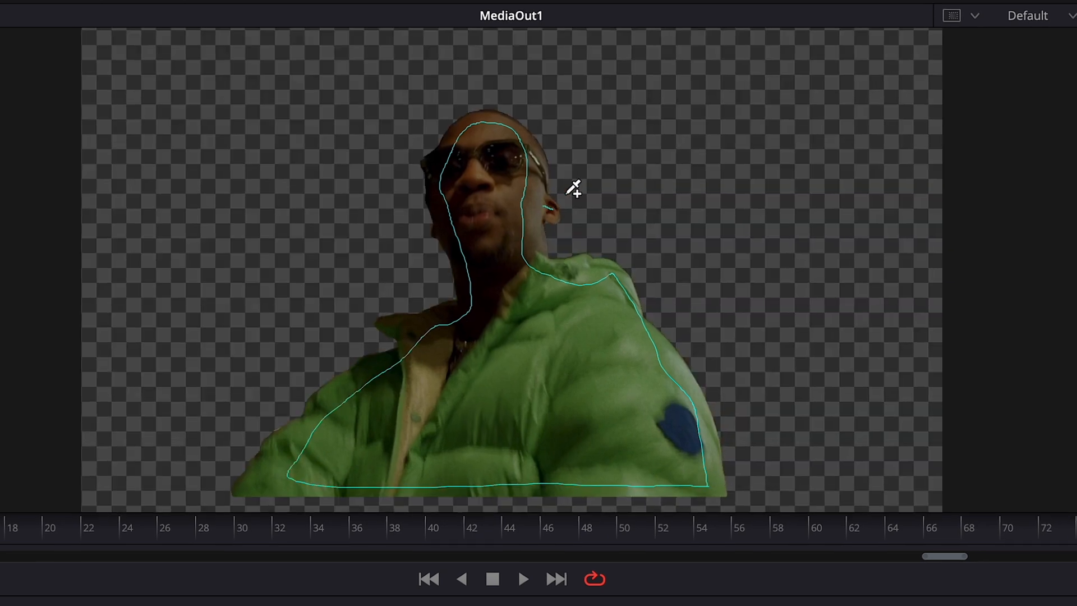
pyautogui.click(987, 299)
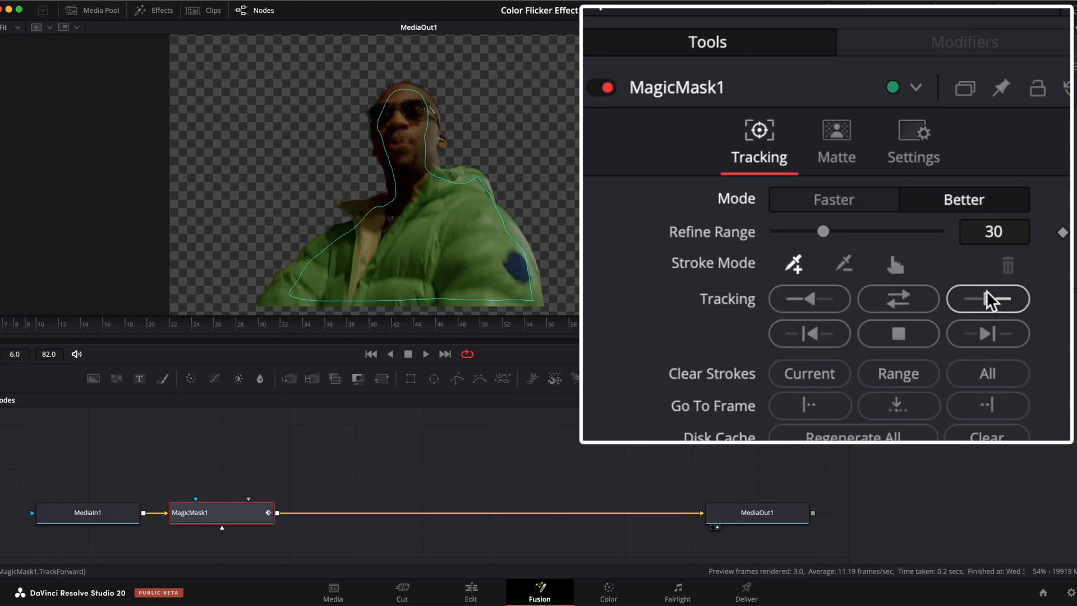
pyautogui.click(988, 298)
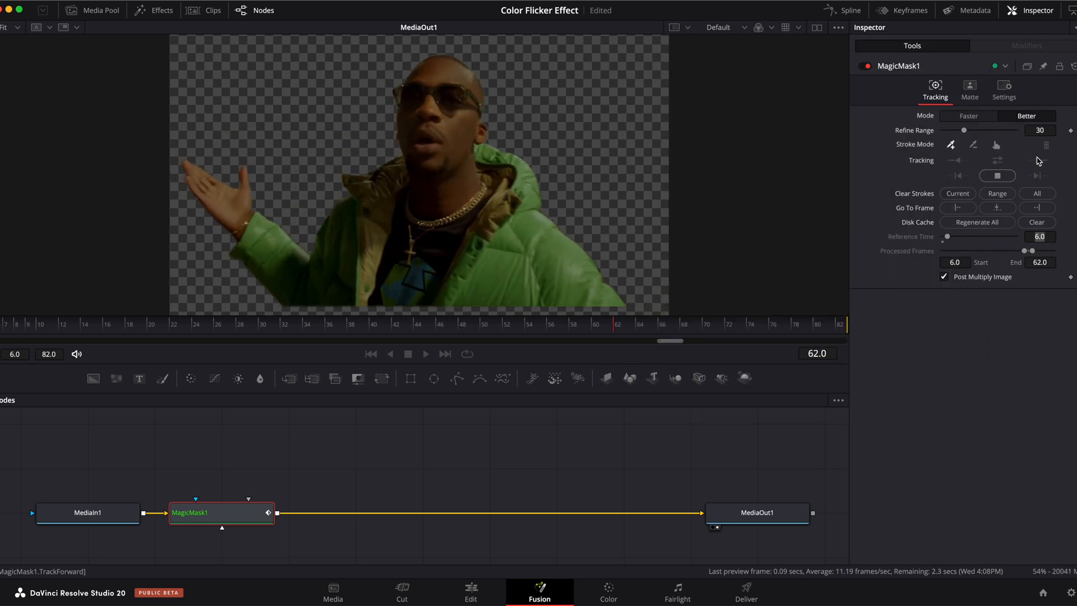
pyautogui.click(471, 592)
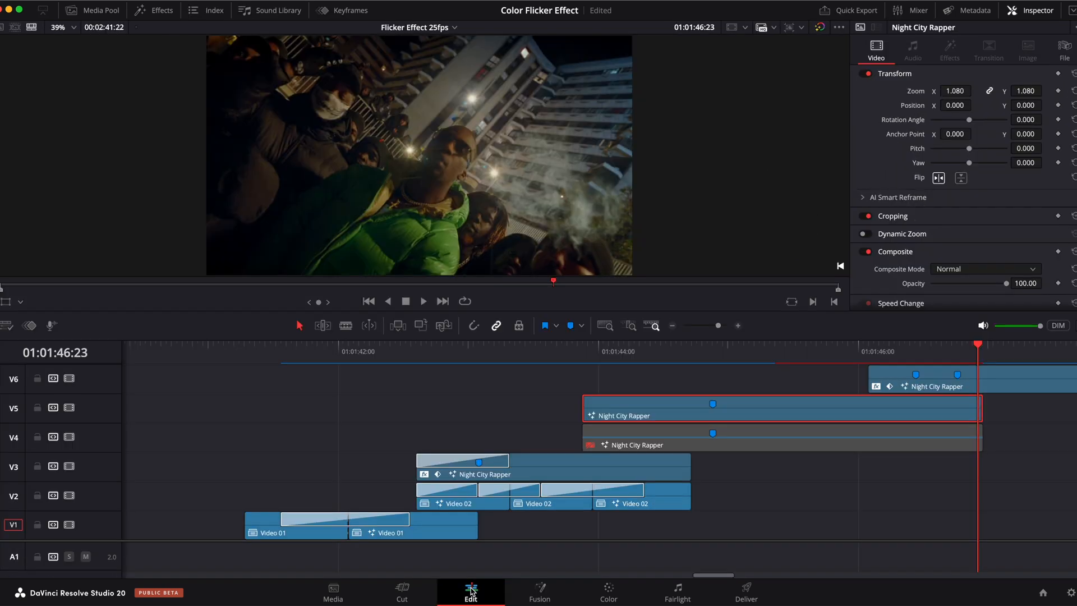
# Set zoom keyframes with different zoom values on the masked V5 rapper clip
pyautogui.click(650, 351)
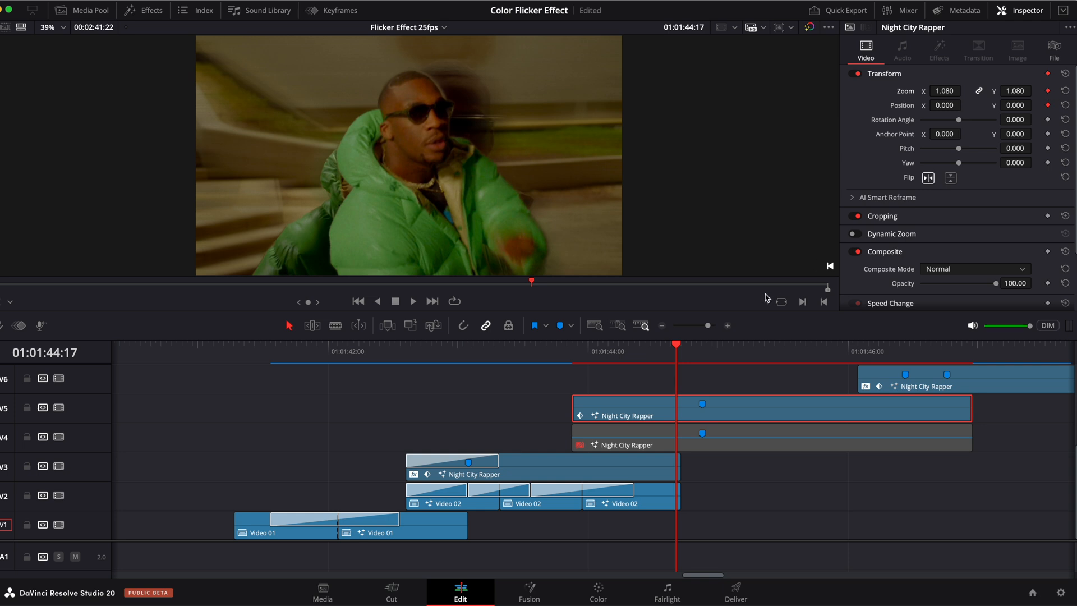
pyautogui.click(577, 344)
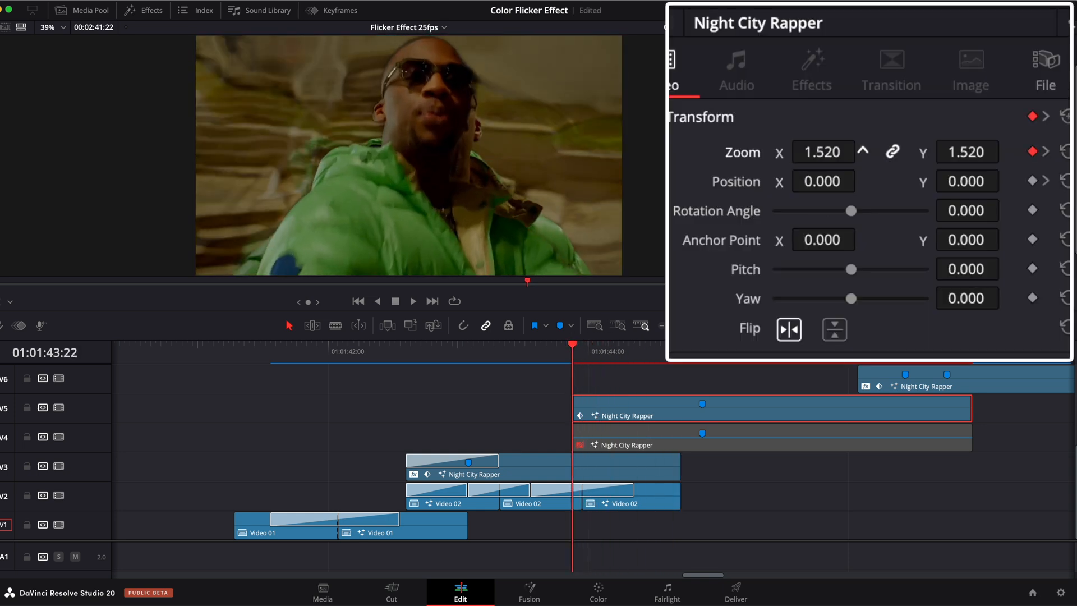
pyautogui.click(333, 10)
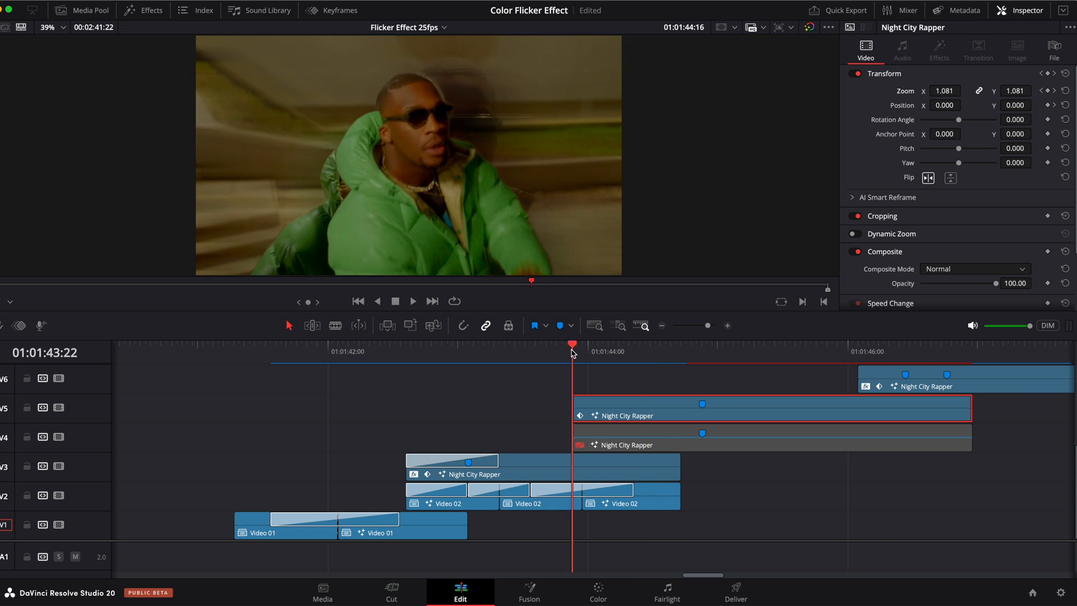
pyautogui.click(143, 10)
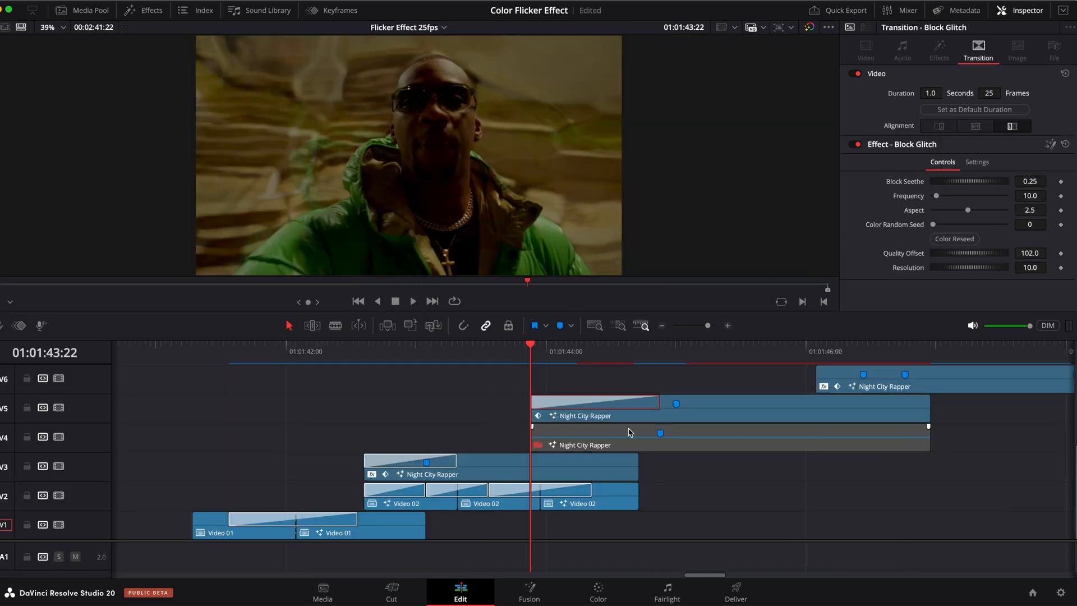
# Trim the head of the unmasked rapper copy on V4 so it starts later
pyautogui.click(728, 444)
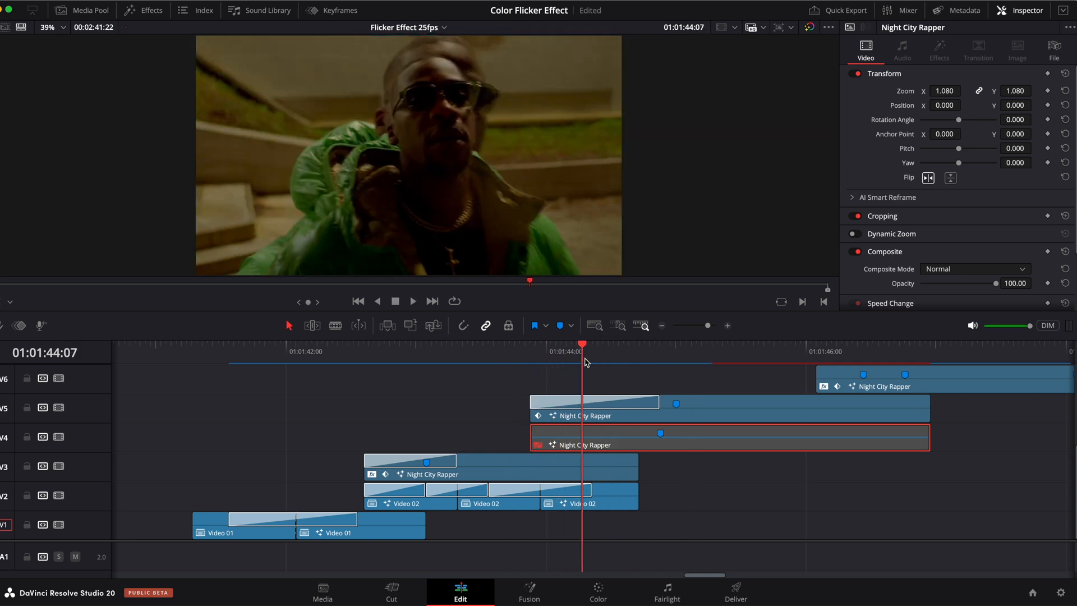
pyautogui.click(545, 350)
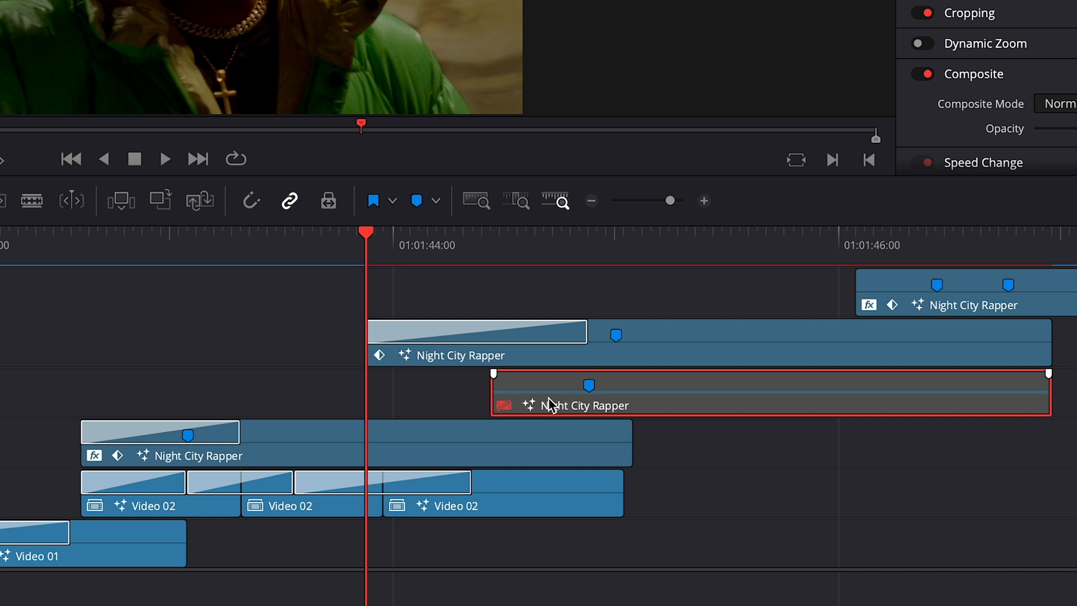
# Convert the lower V4 rapper clip into compound clip Video 03
pyautogui.rightClick(549, 403)
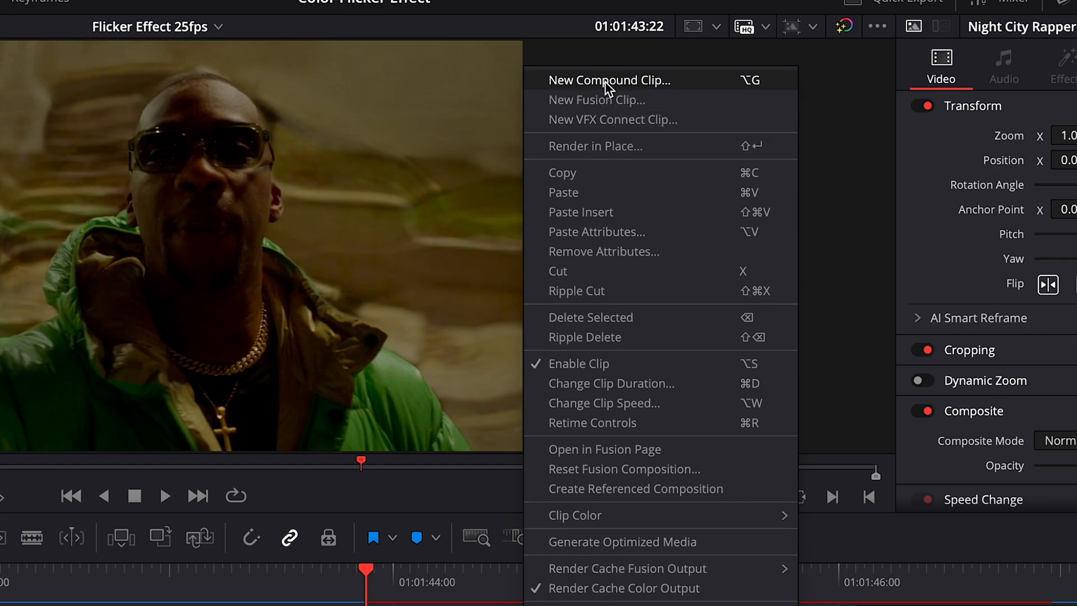
pyautogui.click(608, 81)
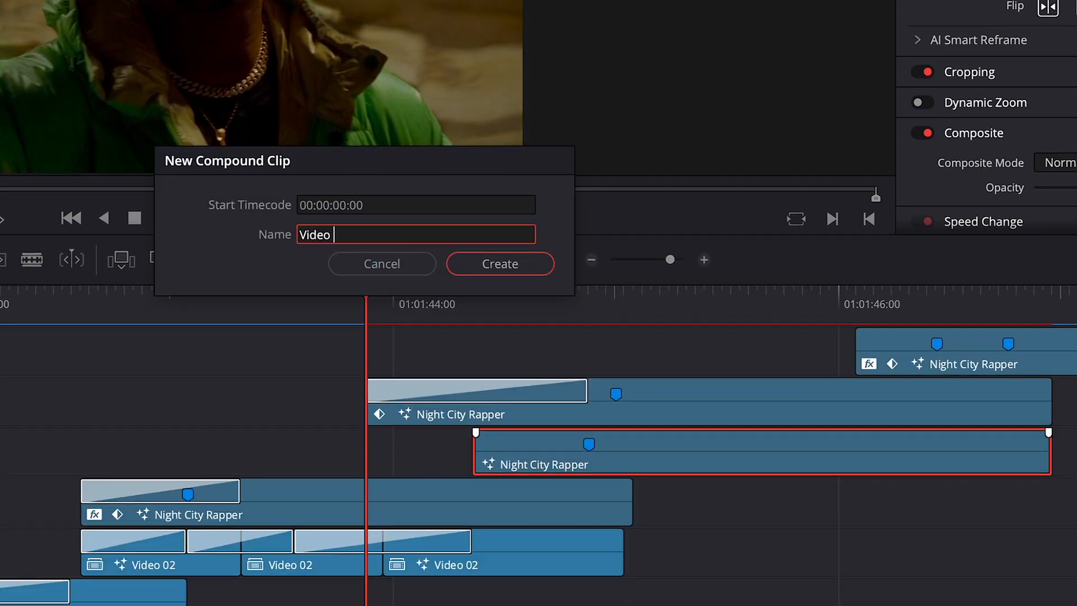
pyautogui.click(499, 264)
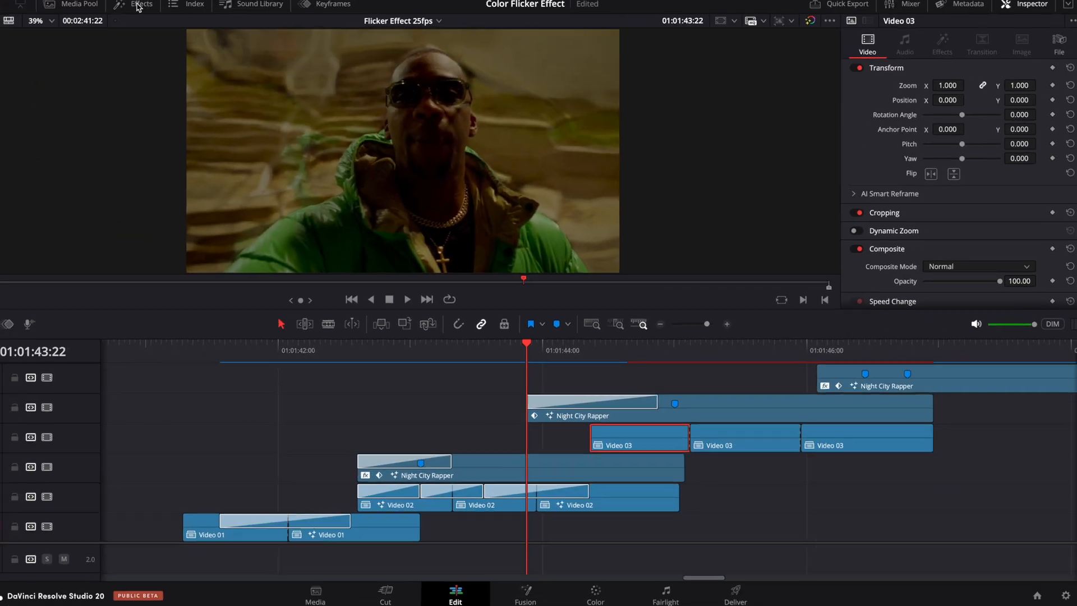
# Drag transitions between the three Video 03 pieces and apply a film-grain effect
pyautogui.click(142, 5)
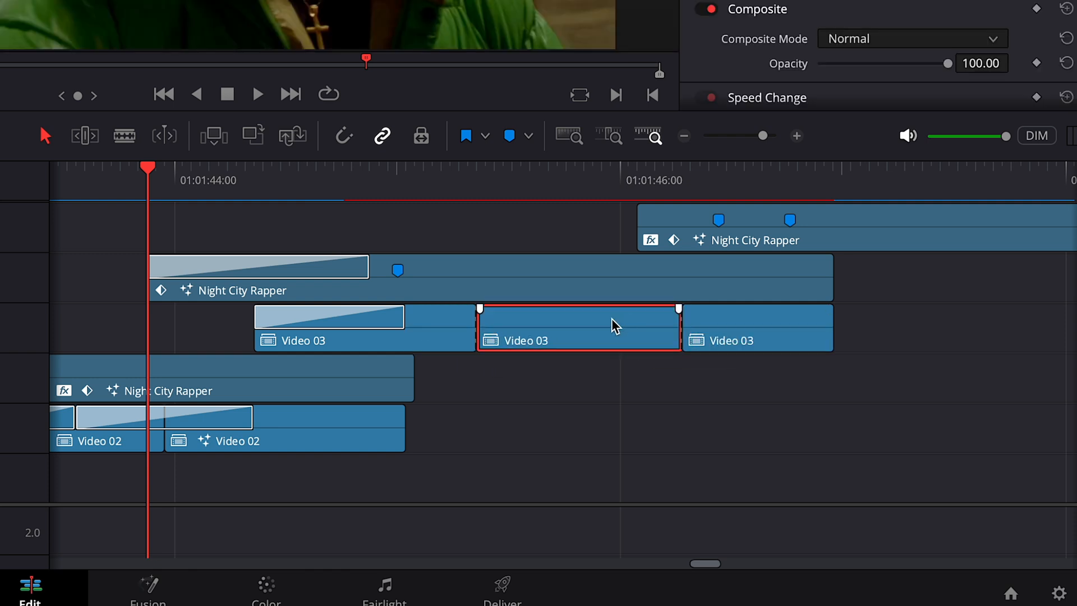
pyautogui.moveTo(606, 321)
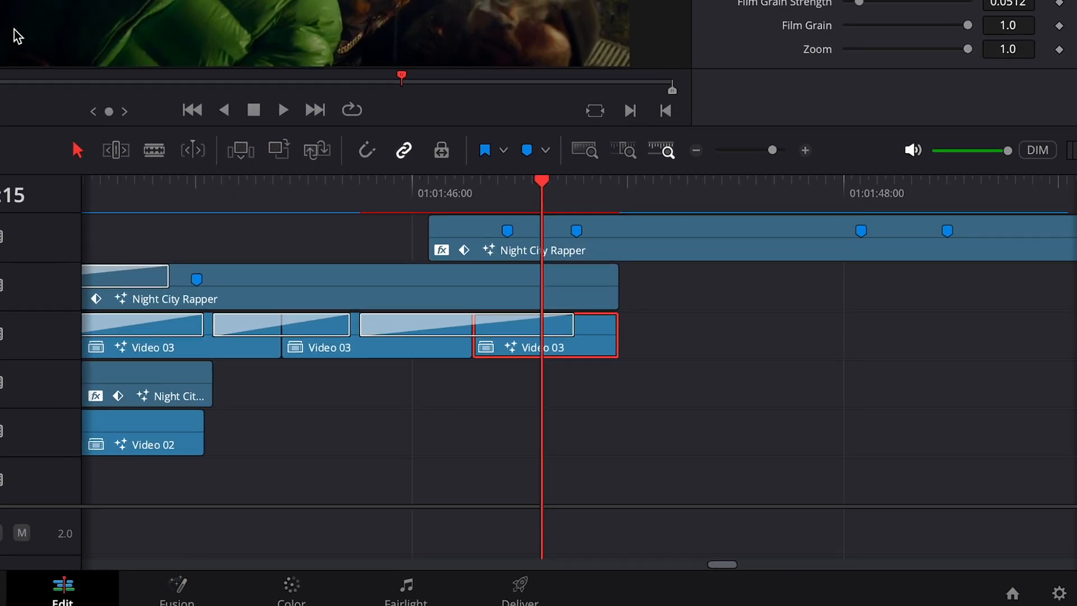
pyautogui.rightClick(532, 346)
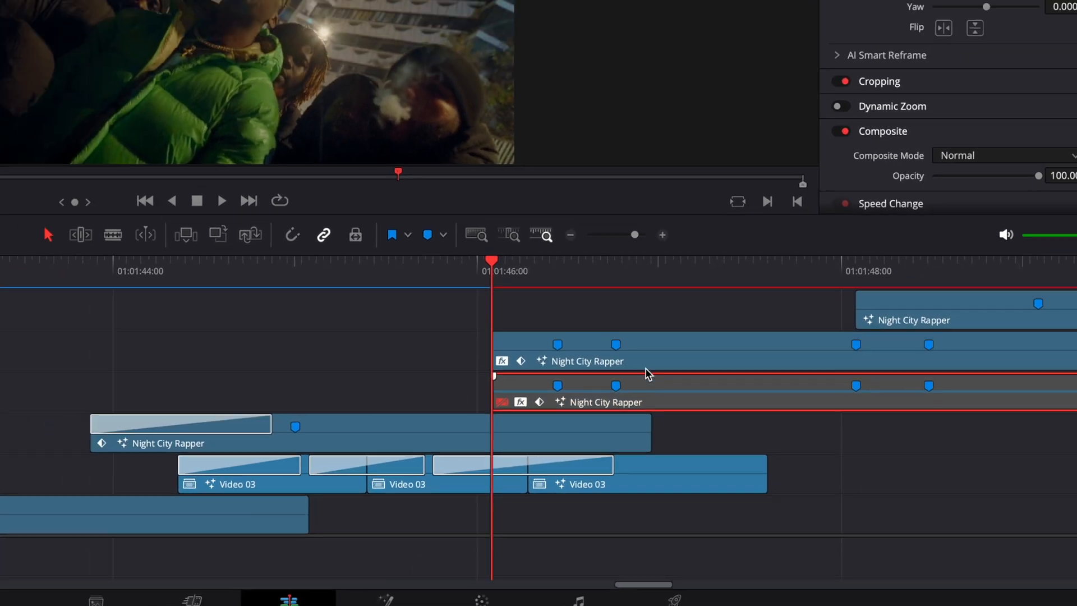
# Cut the rapper out of the duplicate at 01:01:46 with a tracked Fusion Magic Mask
pyautogui.click(528, 591)
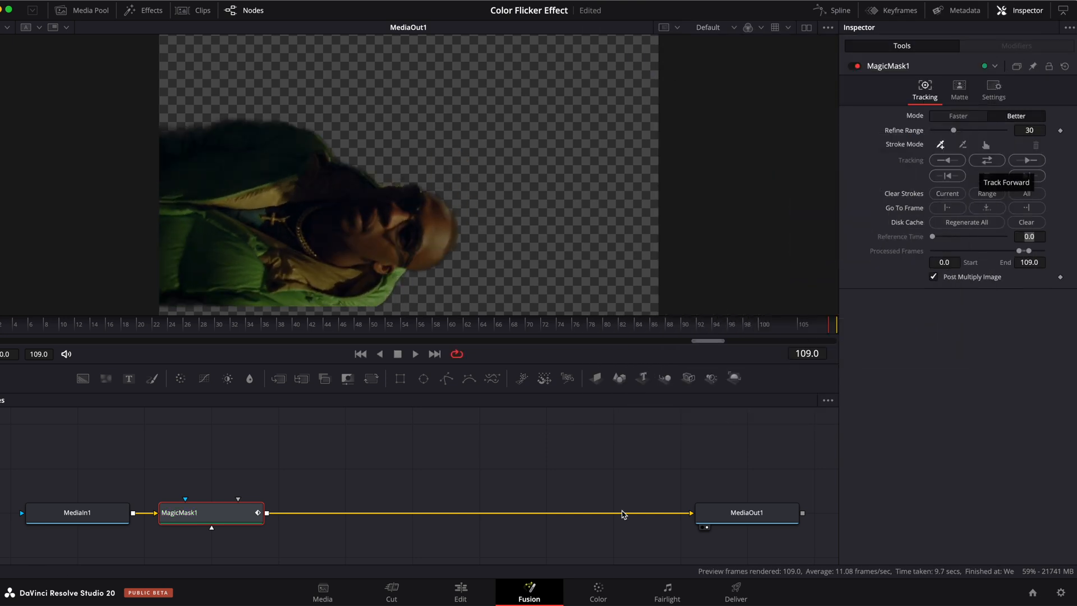
pyautogui.click(460, 591)
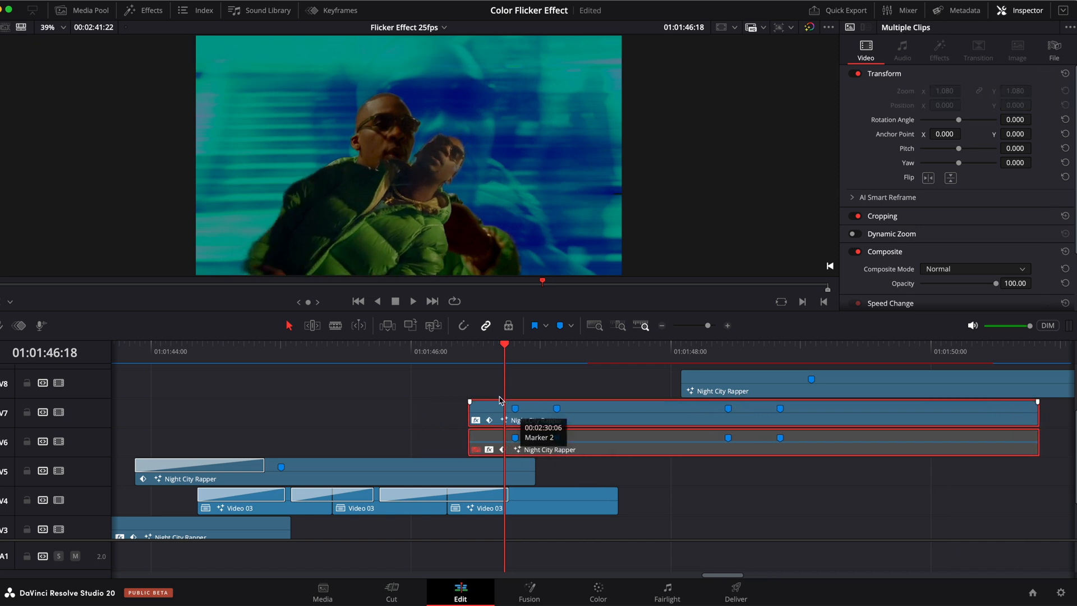
# Keyframe the V7 masked clip's Zoom X/Y so it pushes in to 2.730
pyautogui.click(561, 352)
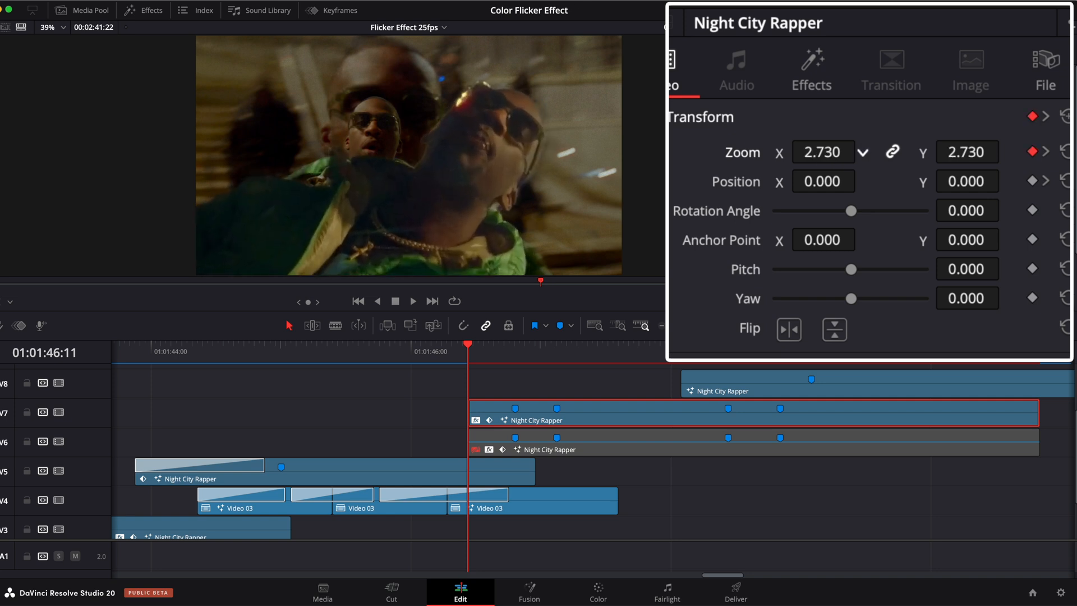
pyautogui.click(331, 9)
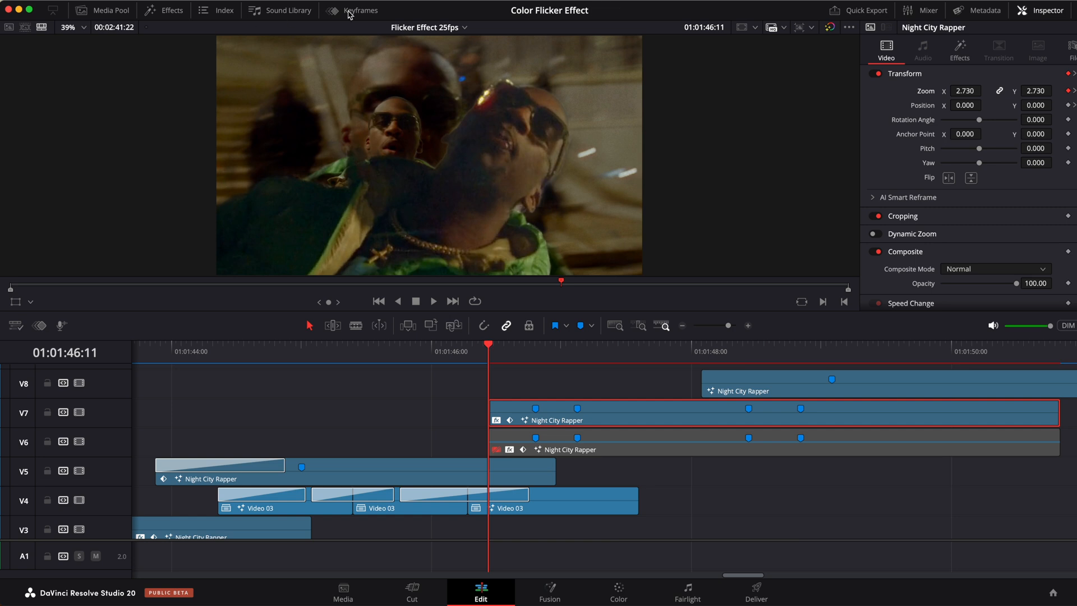
pyautogui.click(360, 10)
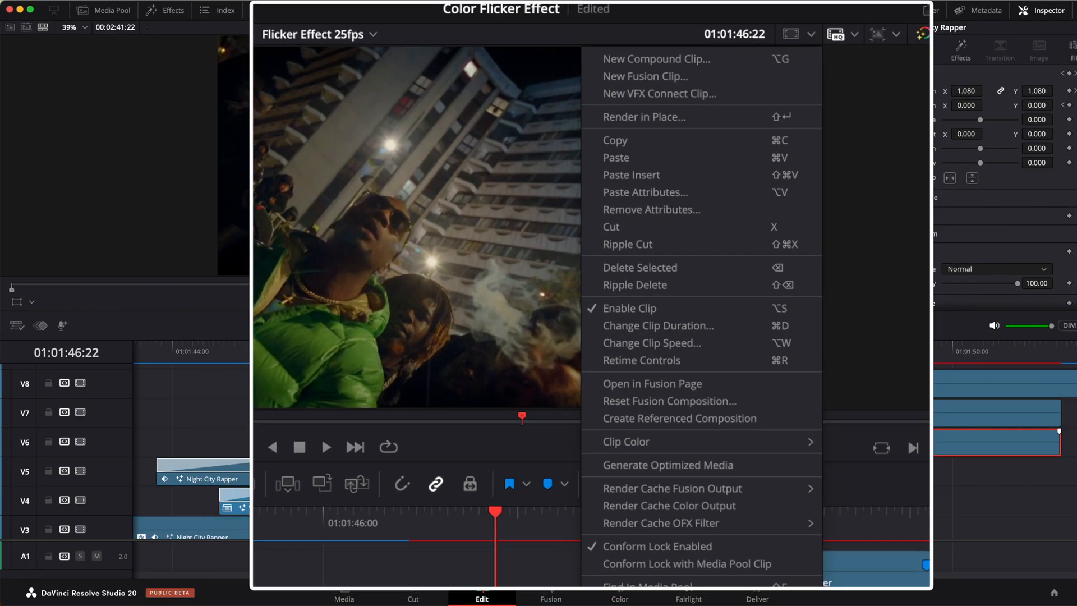
# Convert the V6 rapper copy beneath the mask into compound clip Video 04
pyautogui.click(655, 58)
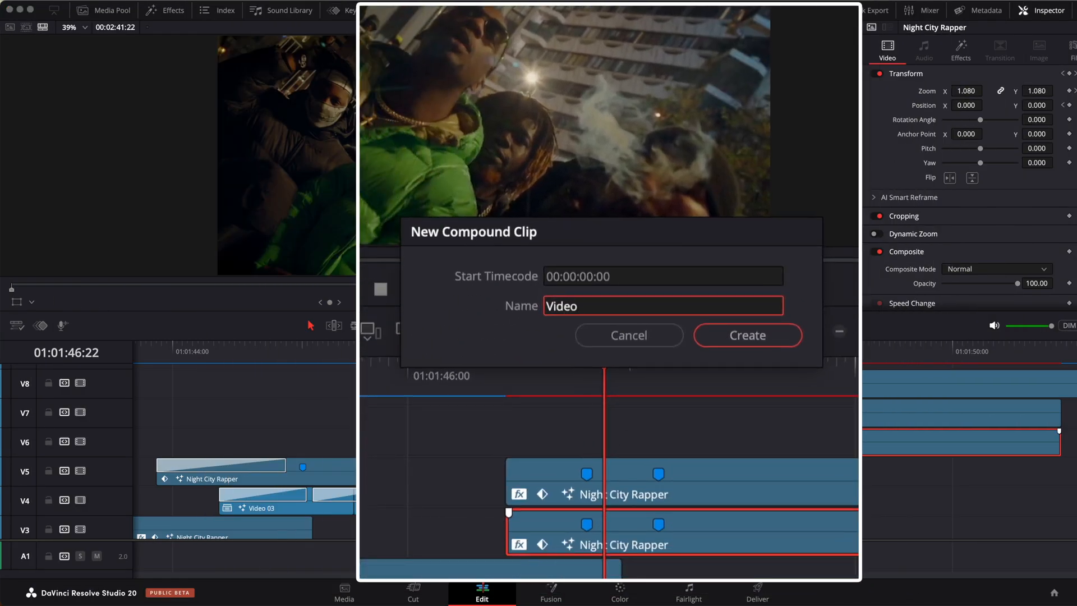
pyautogui.click(746, 335)
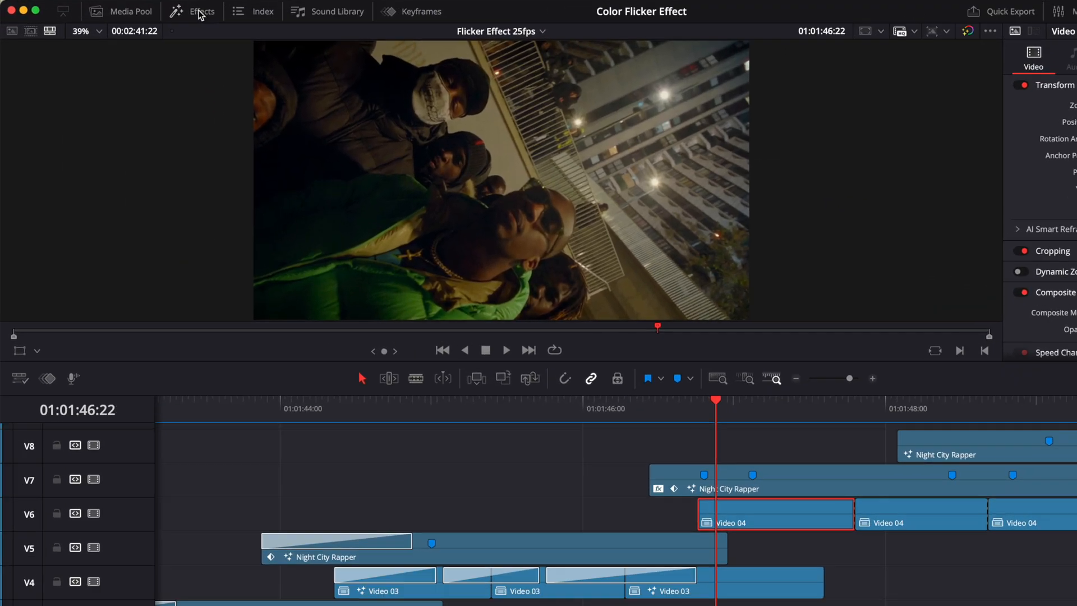
# Add Block Glitch at the V7 clip's start and Smooth Cut between Video 04 pieces
pyautogui.click(200, 11)
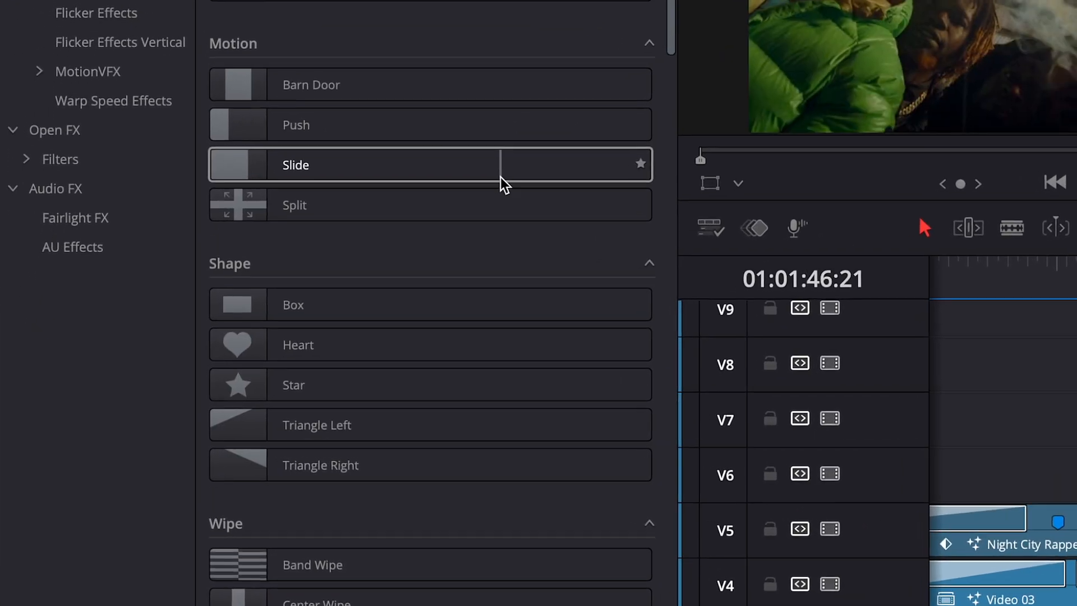
pyautogui.scroll(-3)
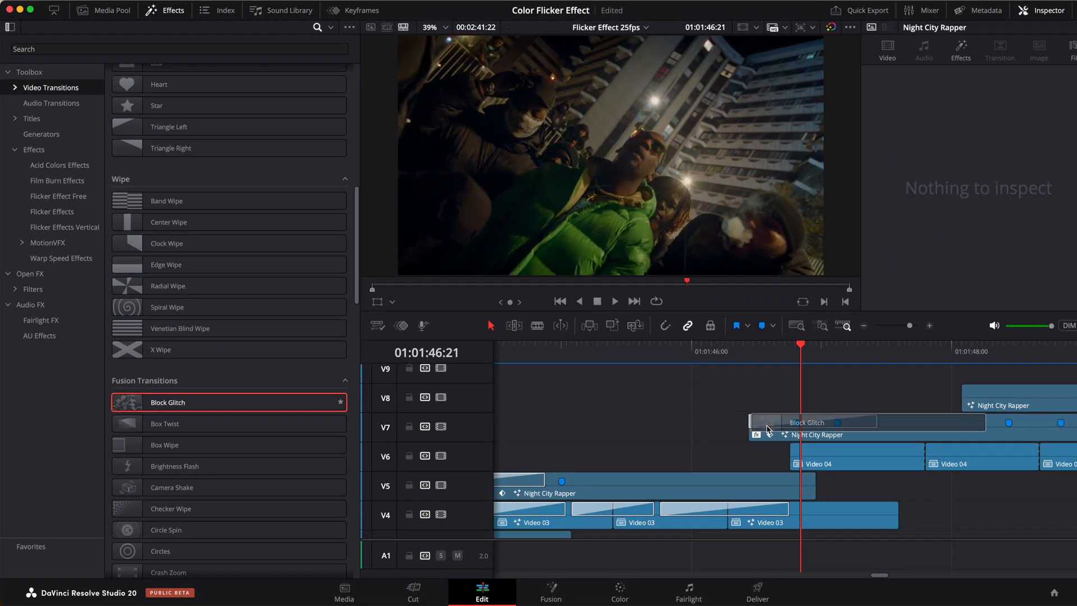
pyautogui.click(810, 422)
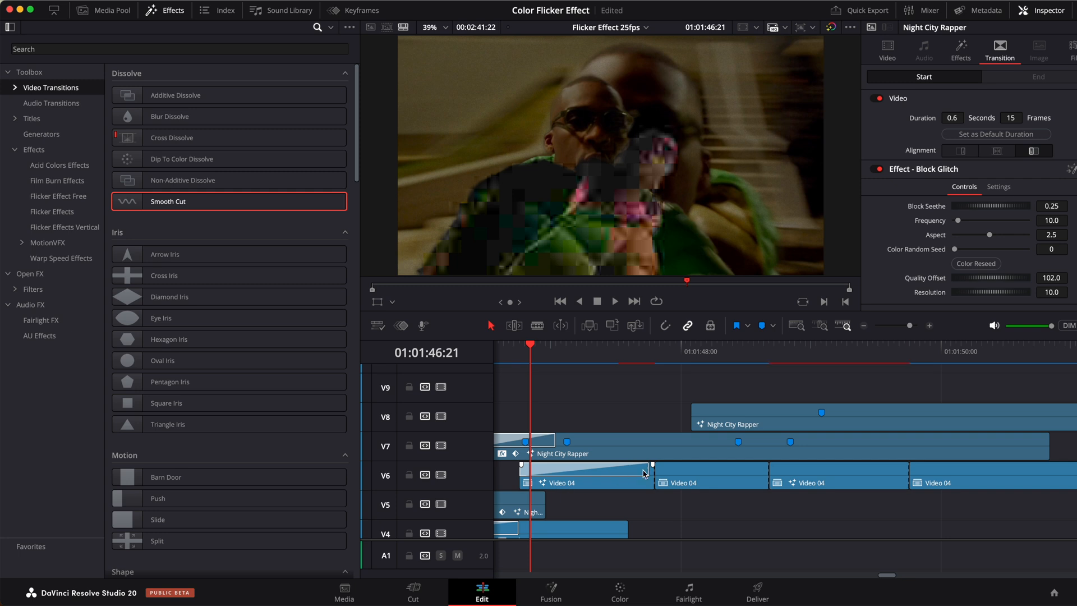
pyautogui.click(701, 476)
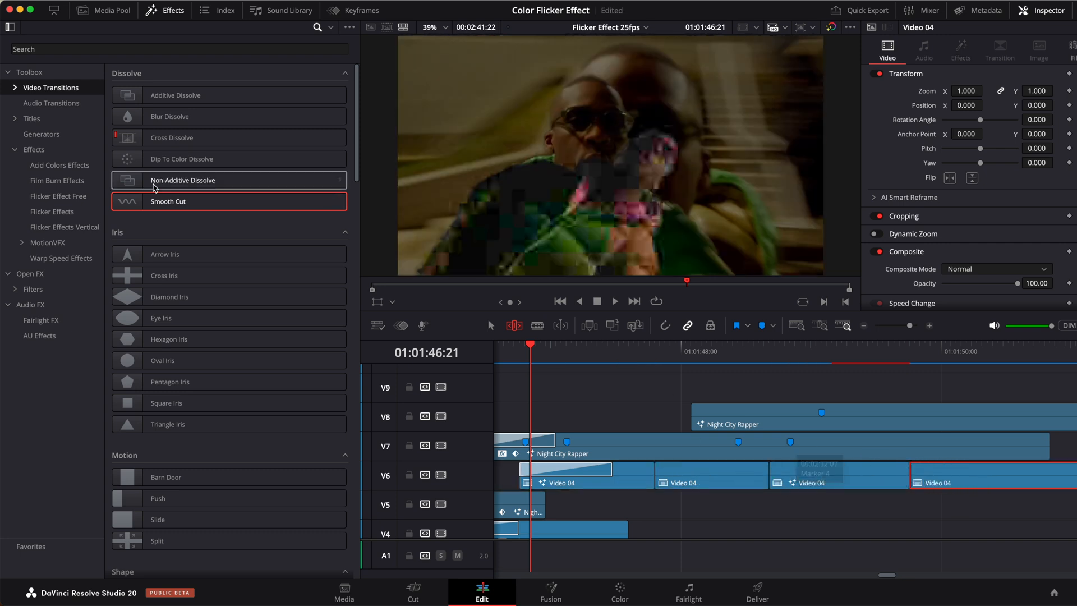
pyautogui.click(60, 196)
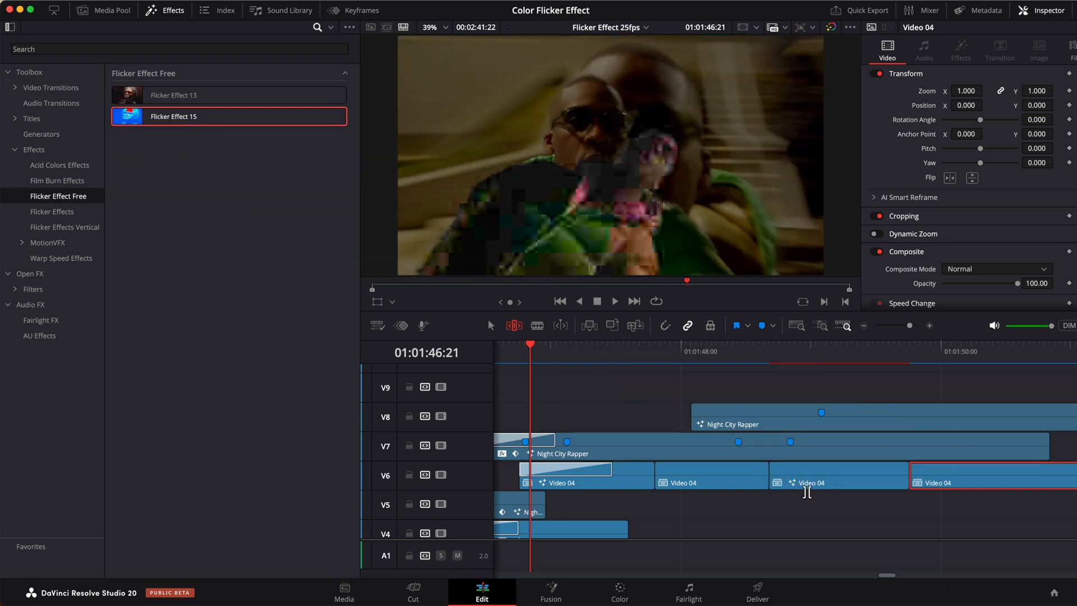
pyautogui.moveTo(489, 325)
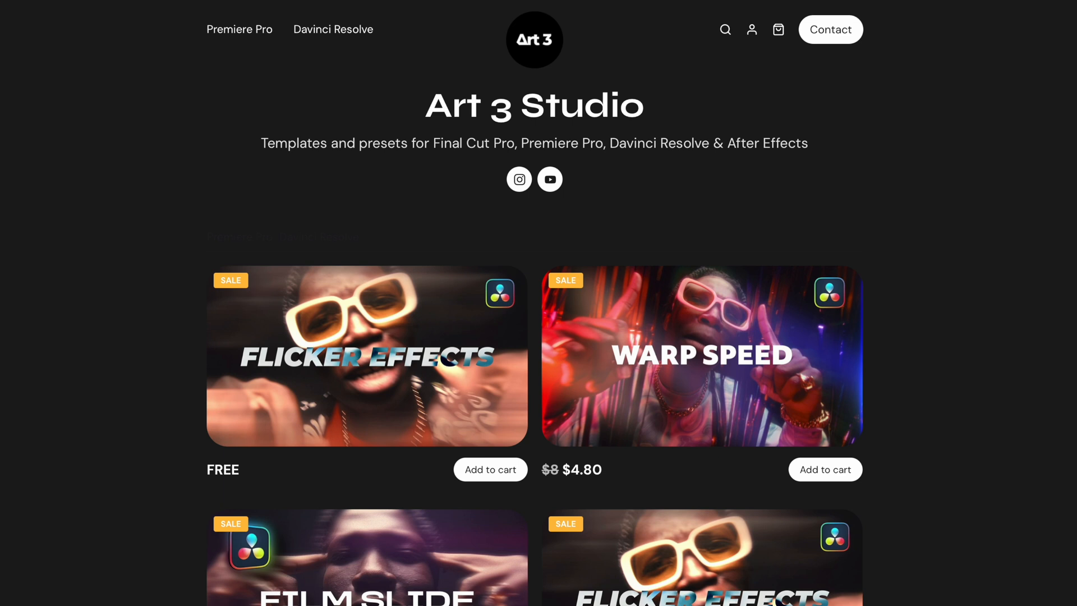
# Scroll the Art 3 Studio storefront past Film Slide, VHS Effects and Flicker Effects packs
pyautogui.scroll(-3)
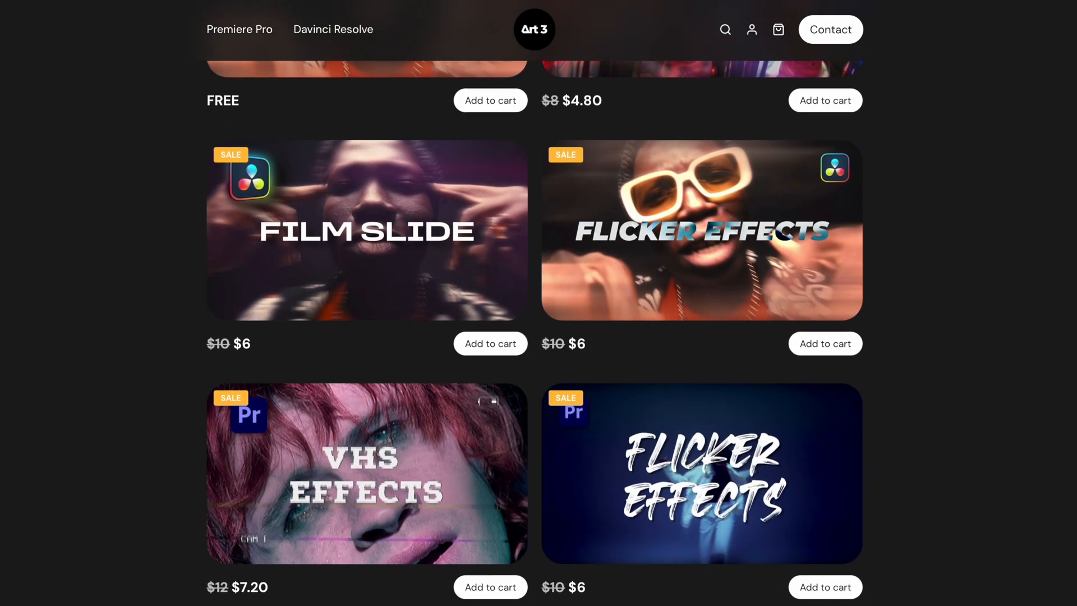